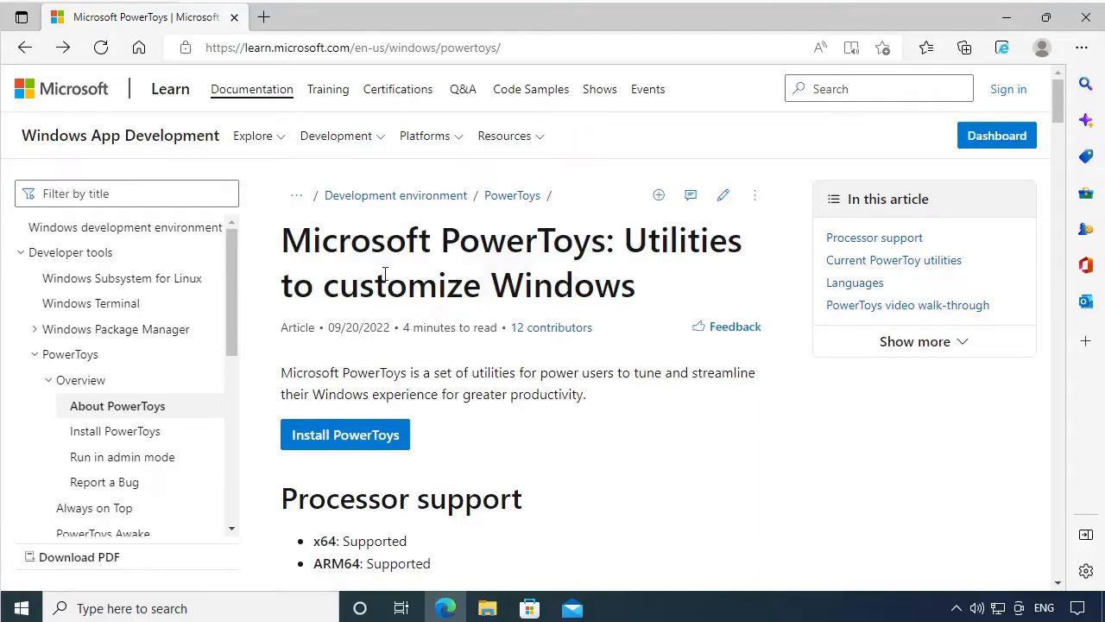
# Scroll down through the PowerToys utilities overview on learn.microsoft.com
pyautogui.scroll(-3)
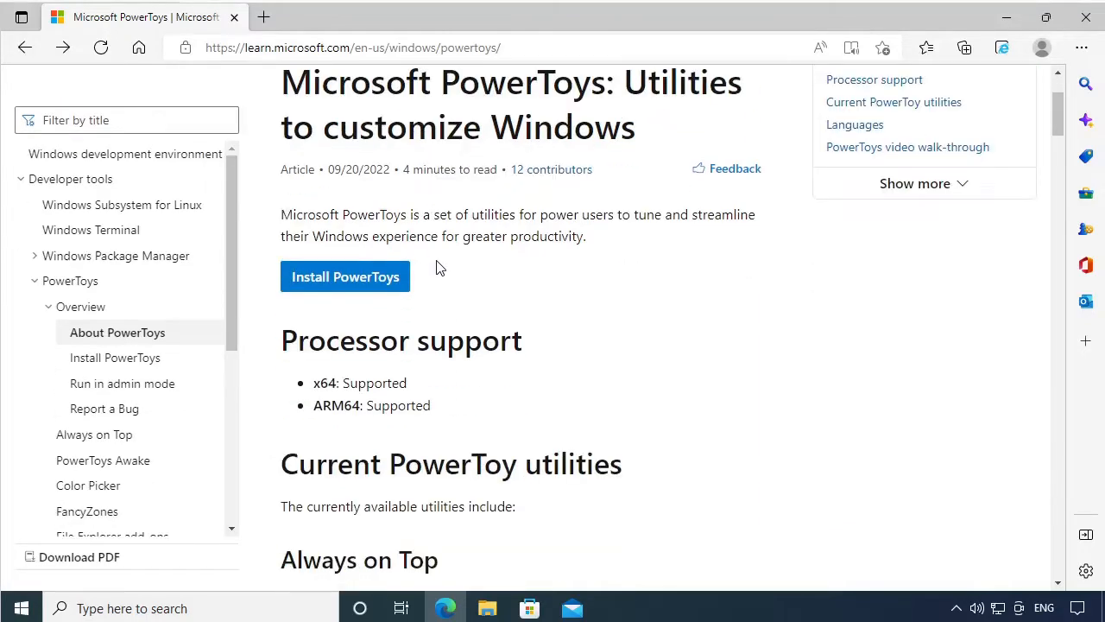
pyautogui.scroll(-3)
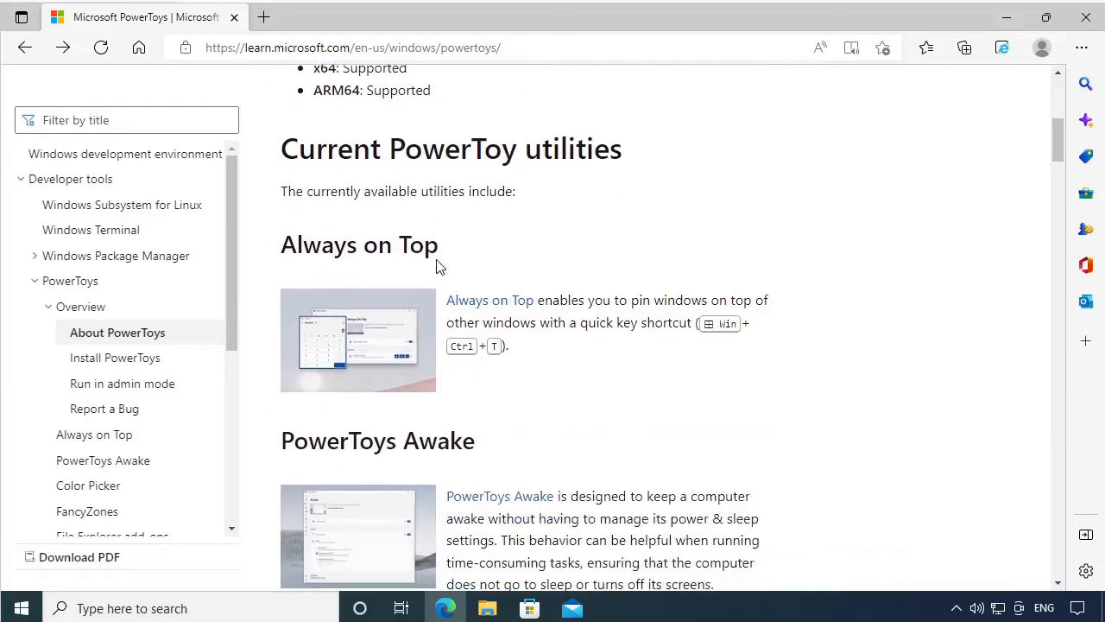
pyautogui.scroll(-3)
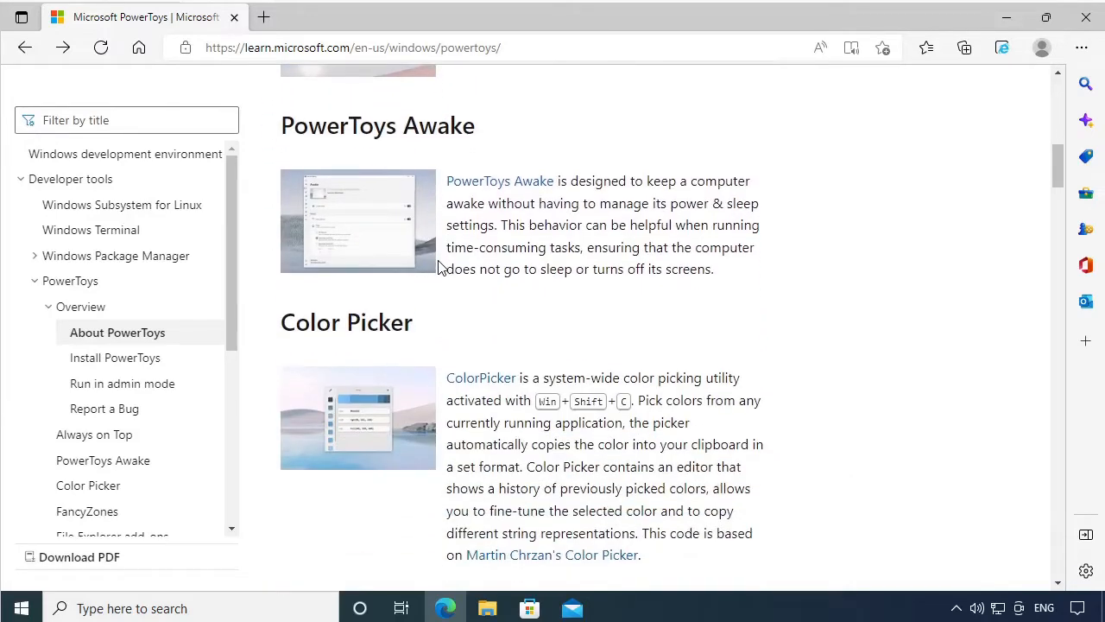
pyautogui.scroll(-3)
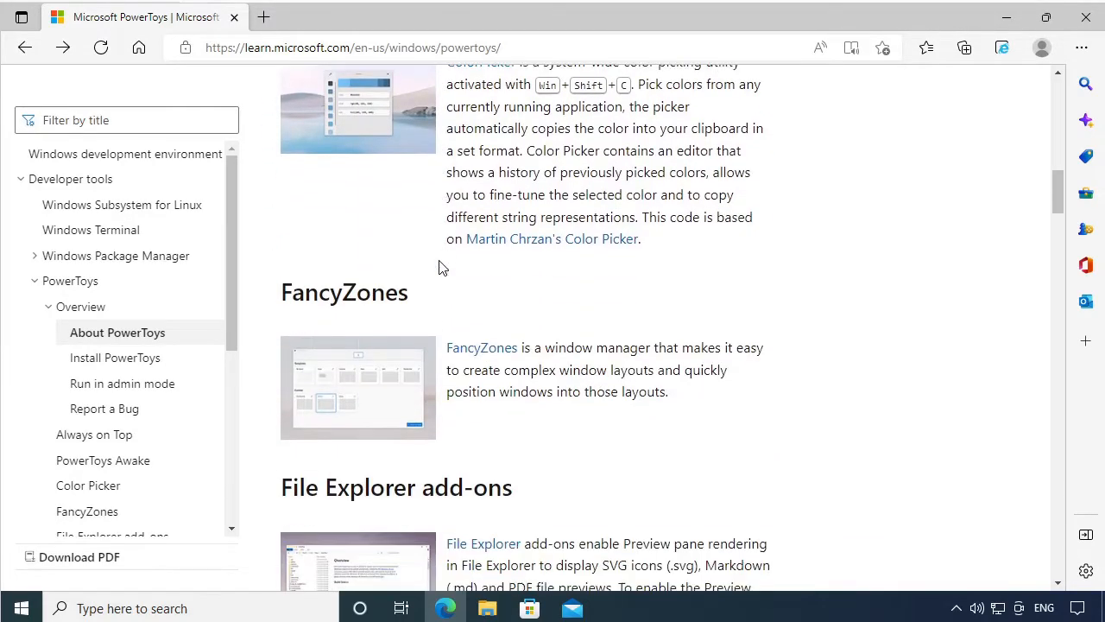
pyautogui.scroll(-3)
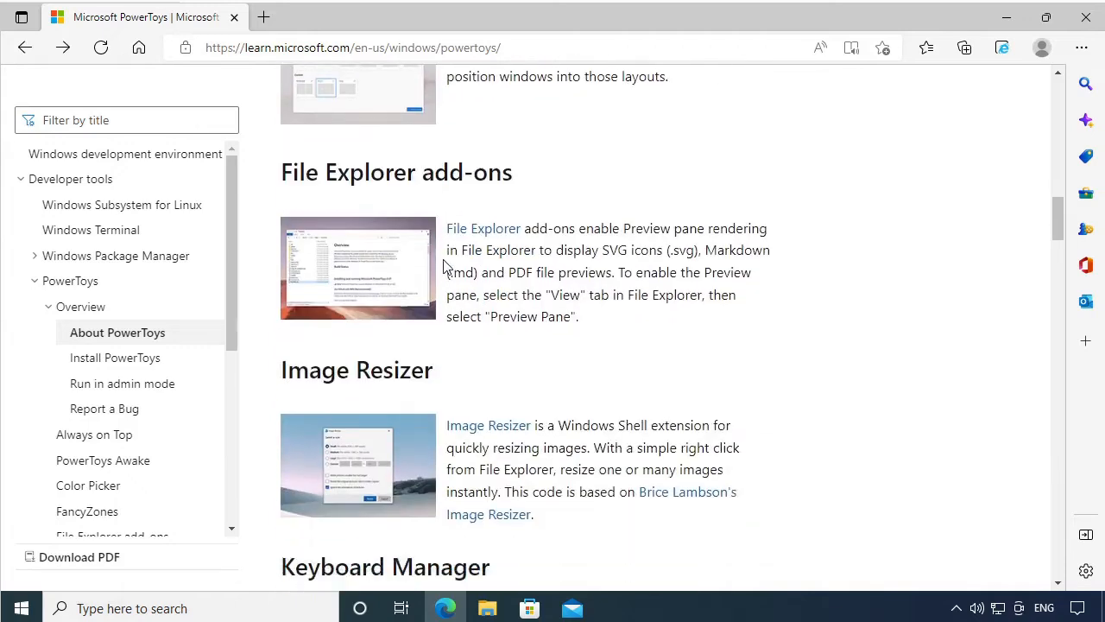
pyautogui.scroll(-3)
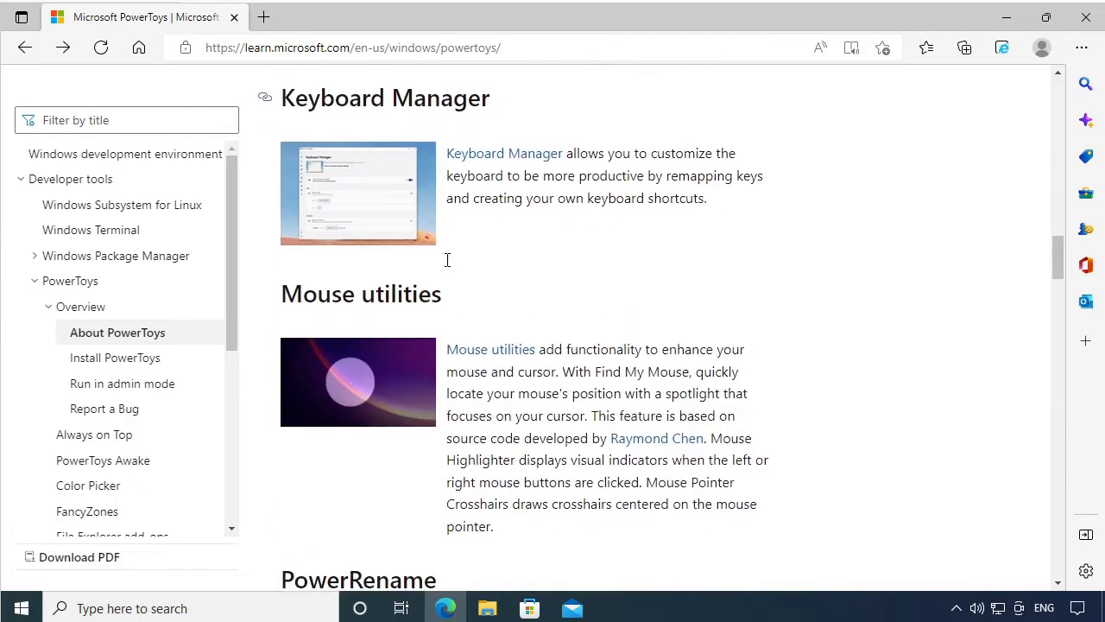
pyautogui.scroll(-3)
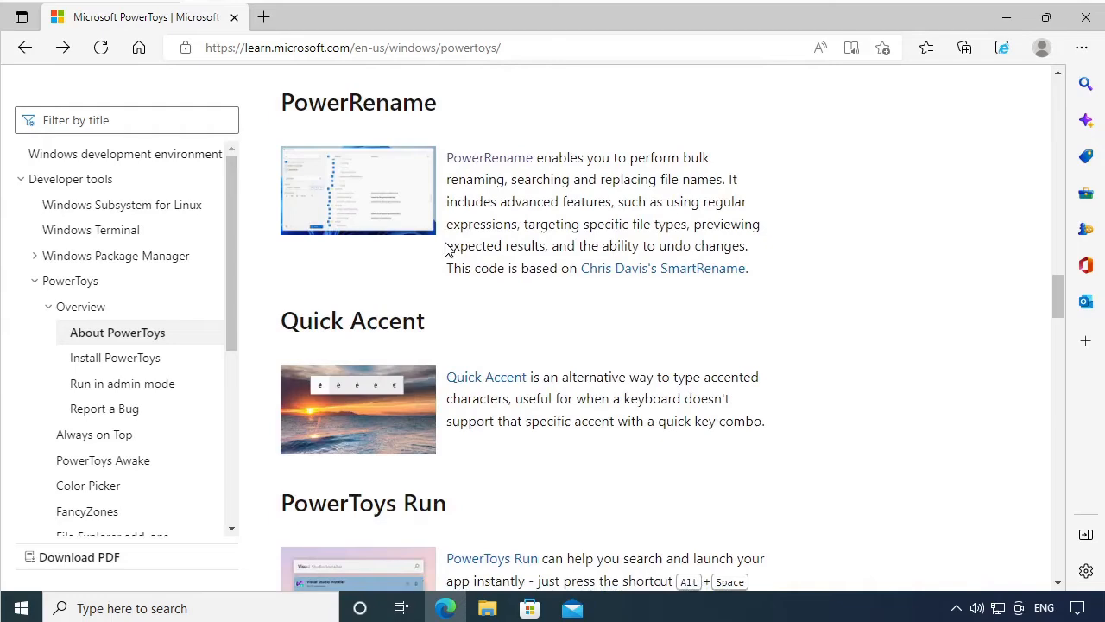
pyautogui.scroll(-3)
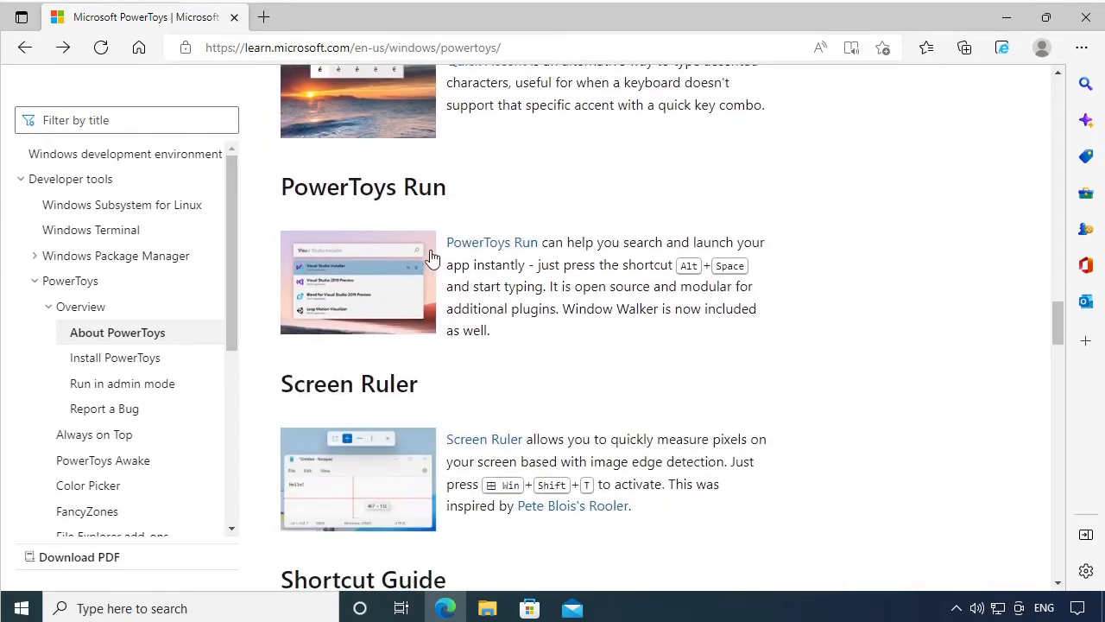
pyautogui.scroll(-3)
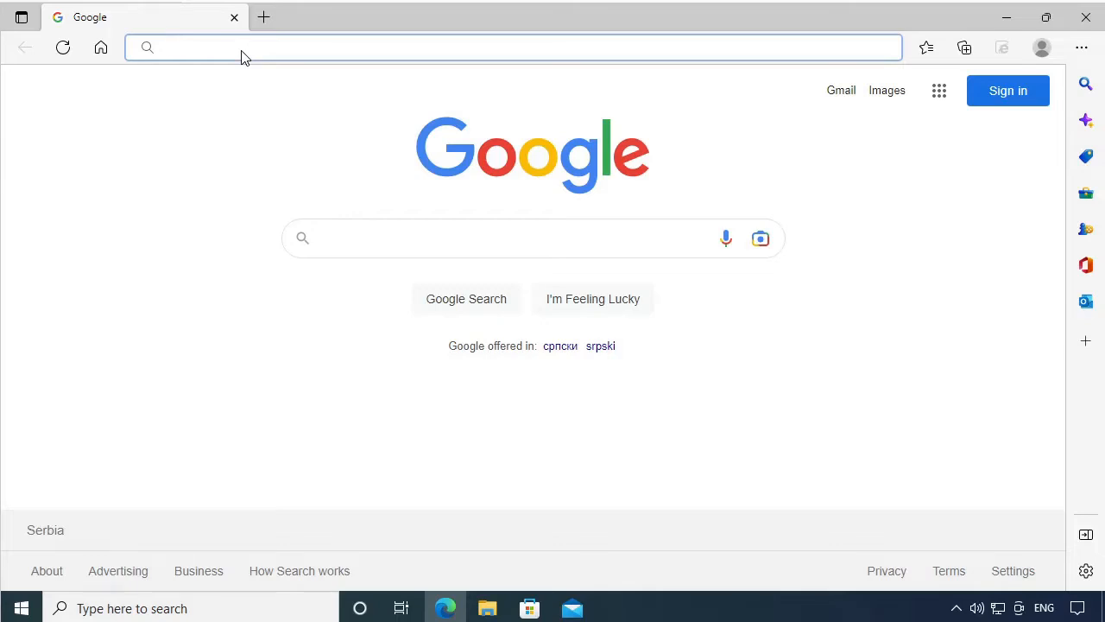
# Download PowerToysSetup-0.63.0-x64.exe from aka.ms/installpowertoys, accept the license and start the install
pyautogui.write('https://aka.ms/installpowertoys')
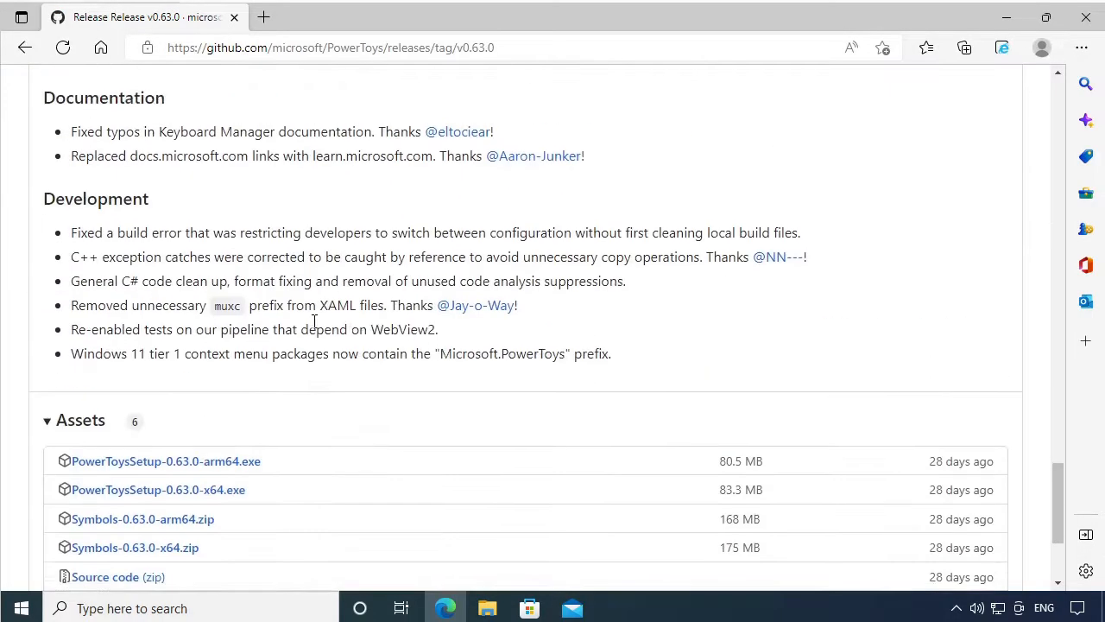
pyautogui.click(158, 491)
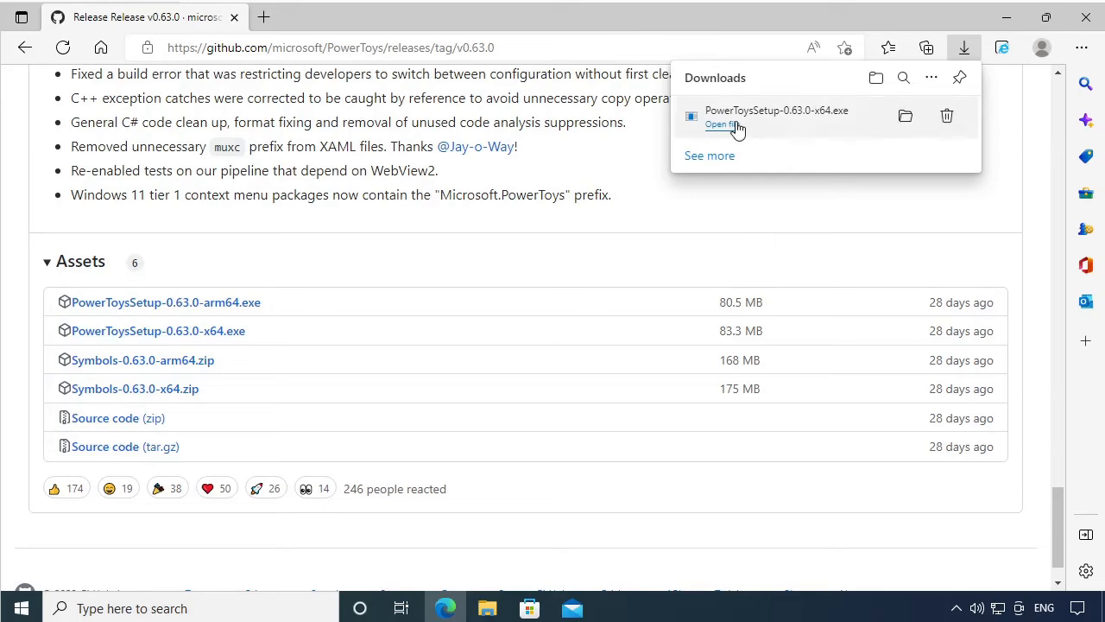
pyautogui.click(721, 125)
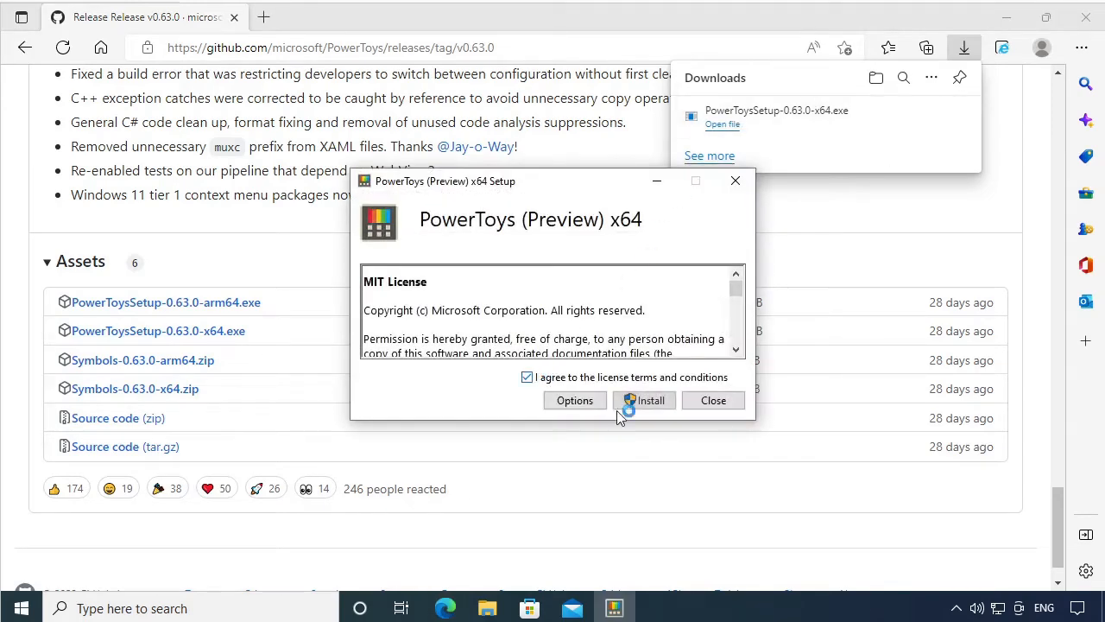
pyautogui.click(644, 400)
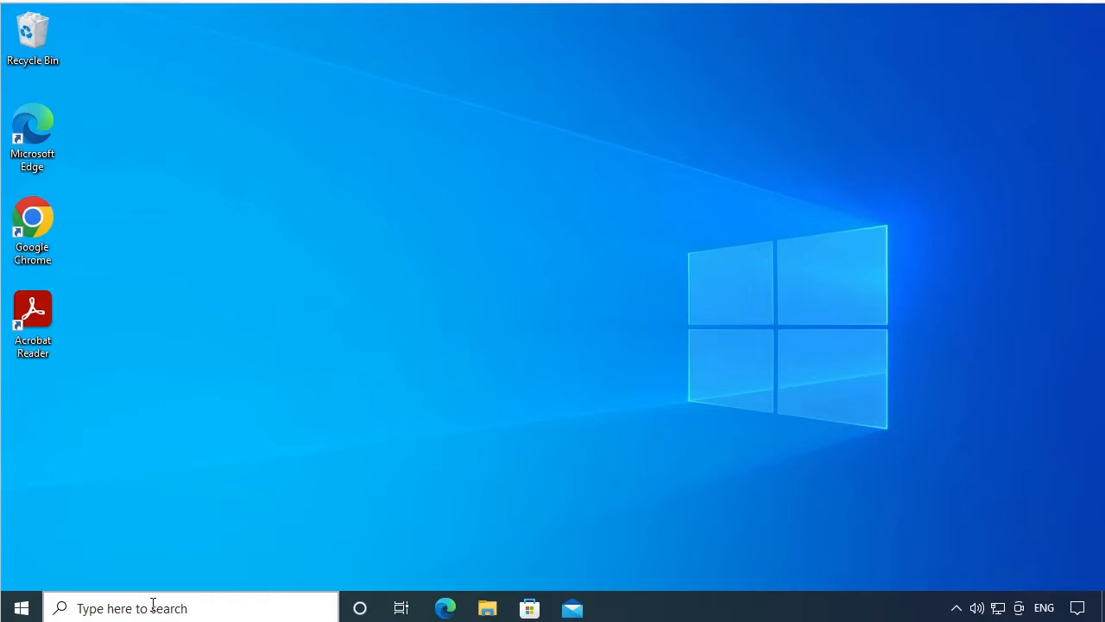
# Launch PowerToys (Preview) from taskbar search, confirm its Settings open, then close them
pyautogui.click(132, 608)
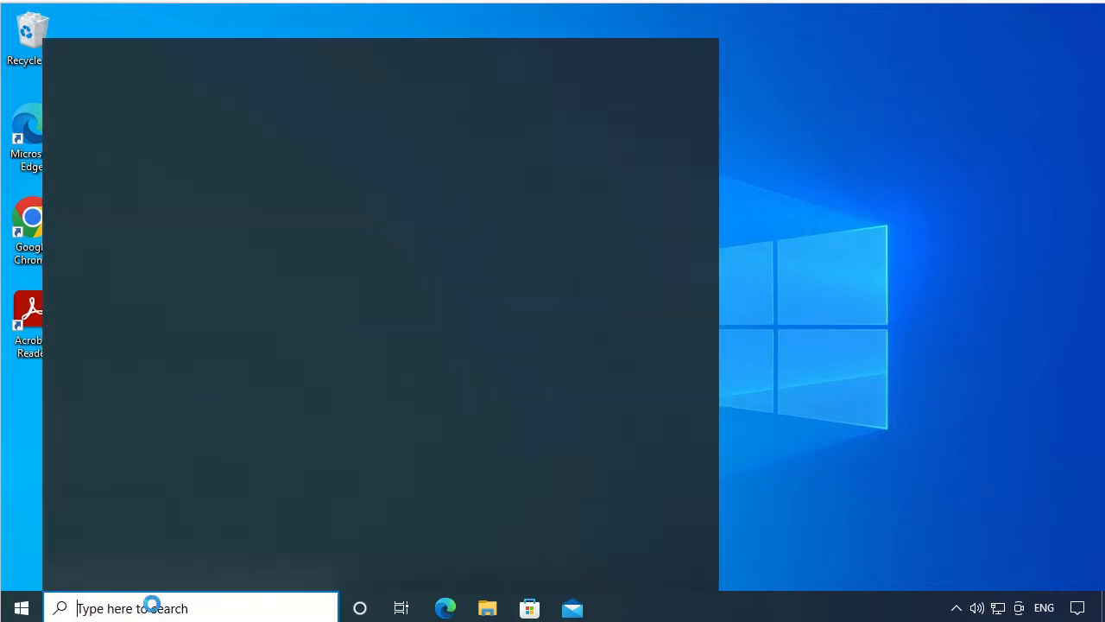
pyautogui.write('powerpoint')
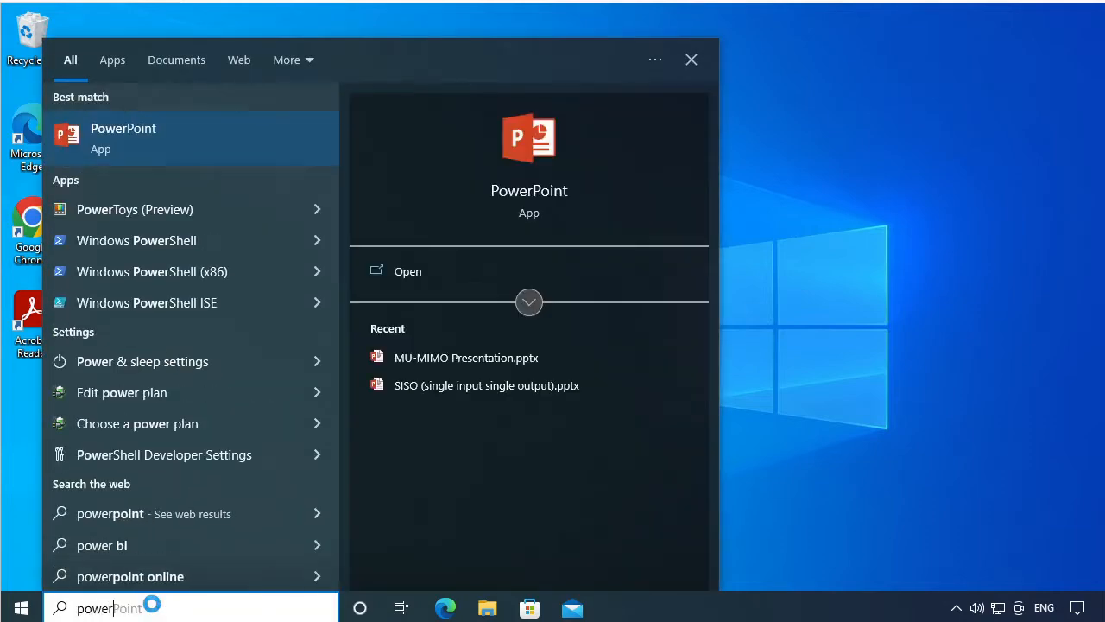
pyautogui.click(690, 59)
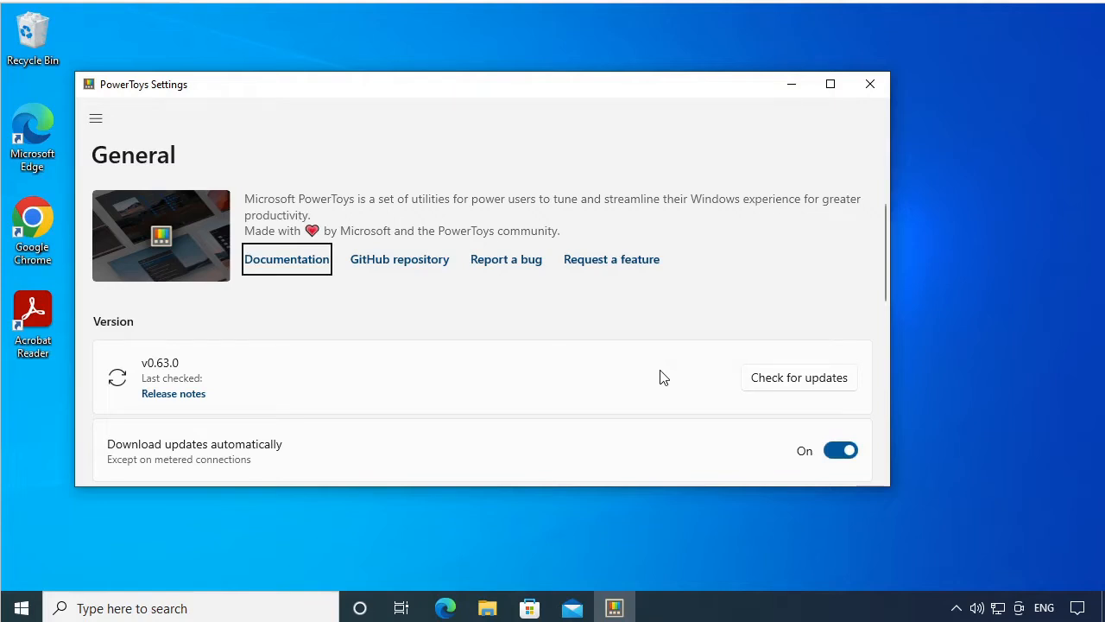
pyautogui.click(870, 83)
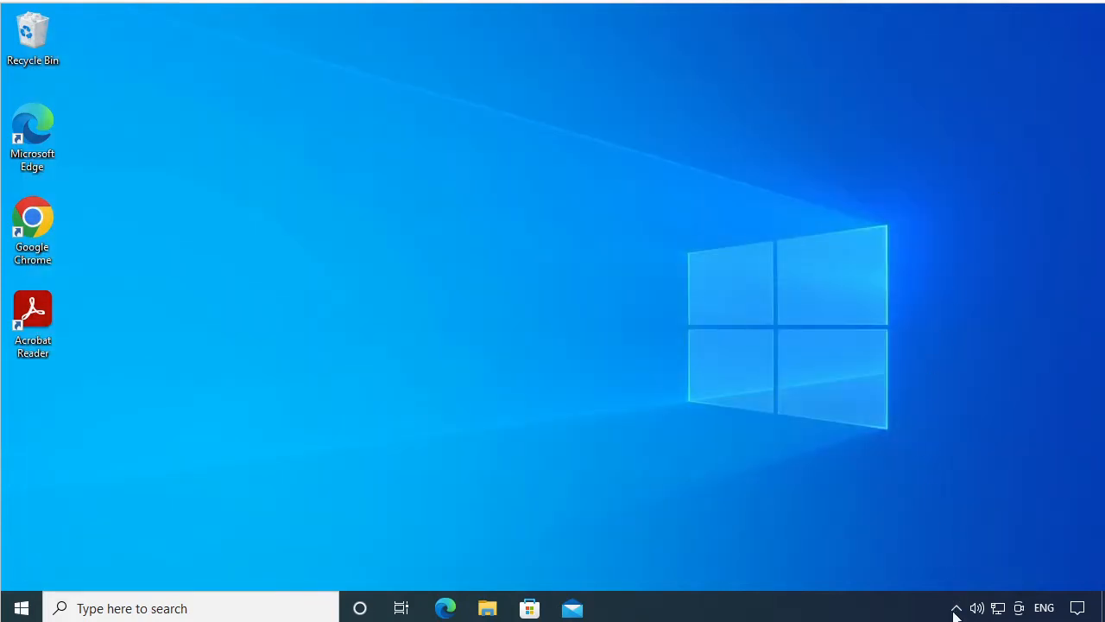
# Open the Welcome to PowerToys window from the hidden PowerToys tray icon
pyautogui.click(957, 607)
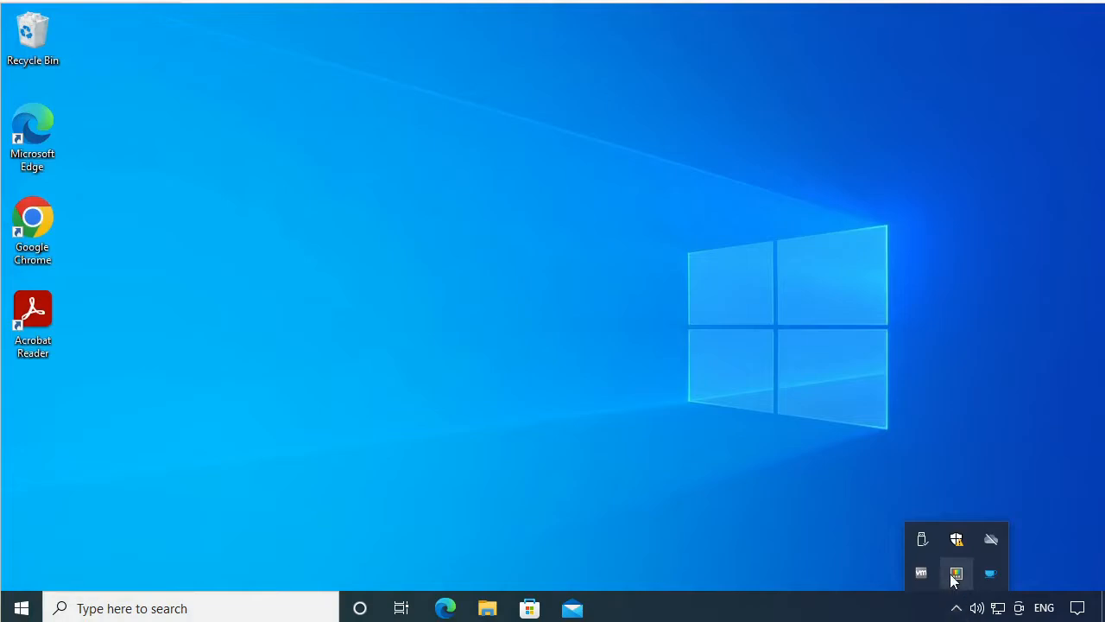
pyautogui.click(956, 574)
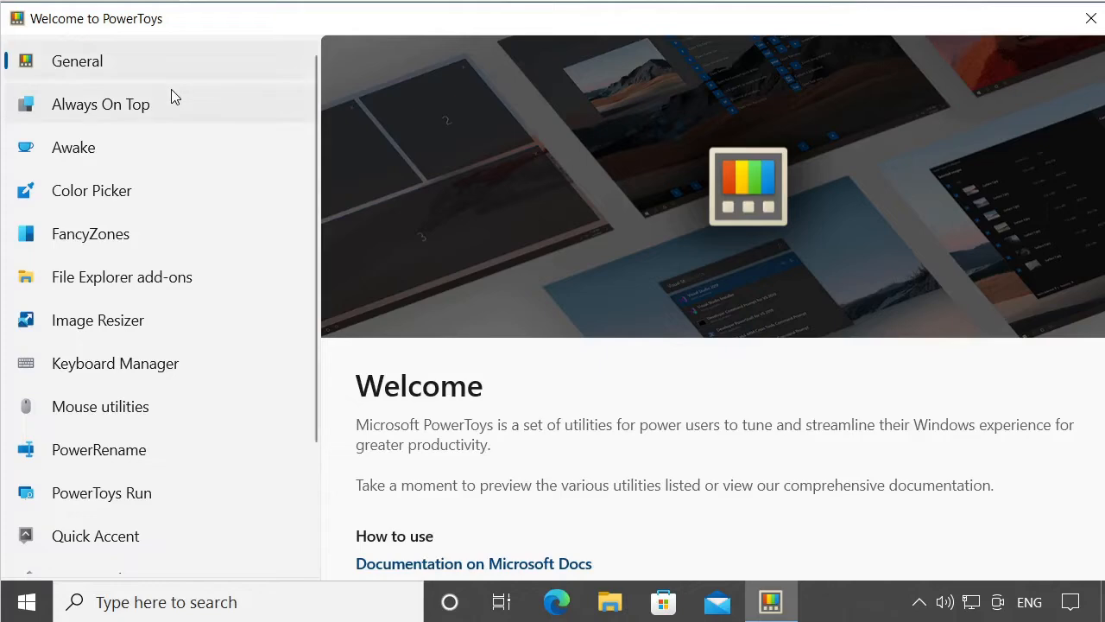
# Preview the Text Extractor, FancyZones, Image Resizer and PowerRename welcome pages
pyautogui.scroll(-3)
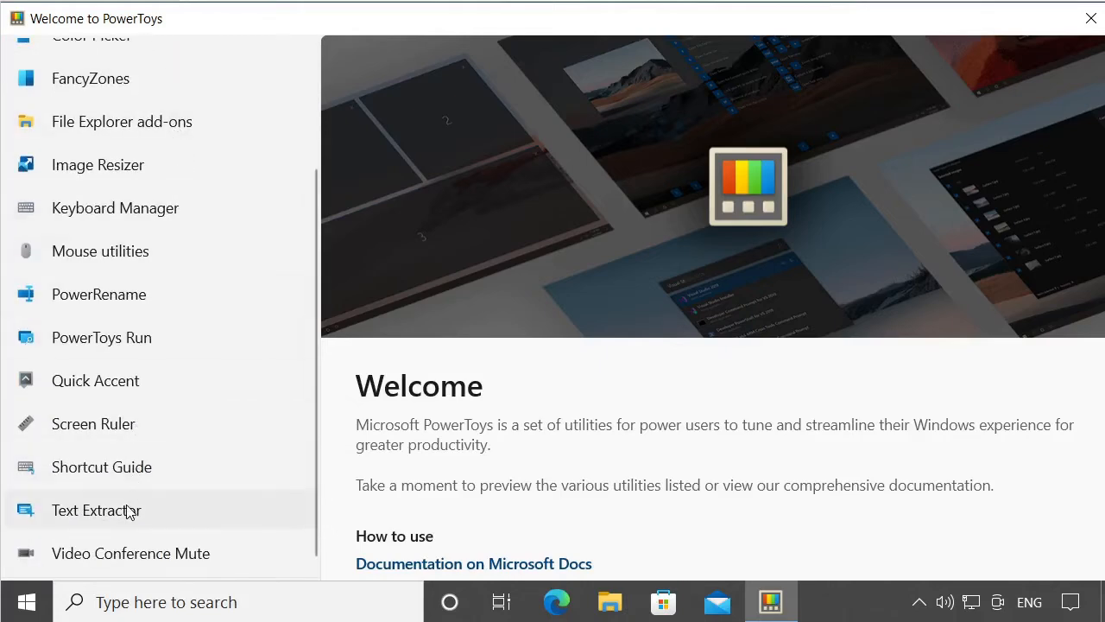
pyautogui.click(97, 510)
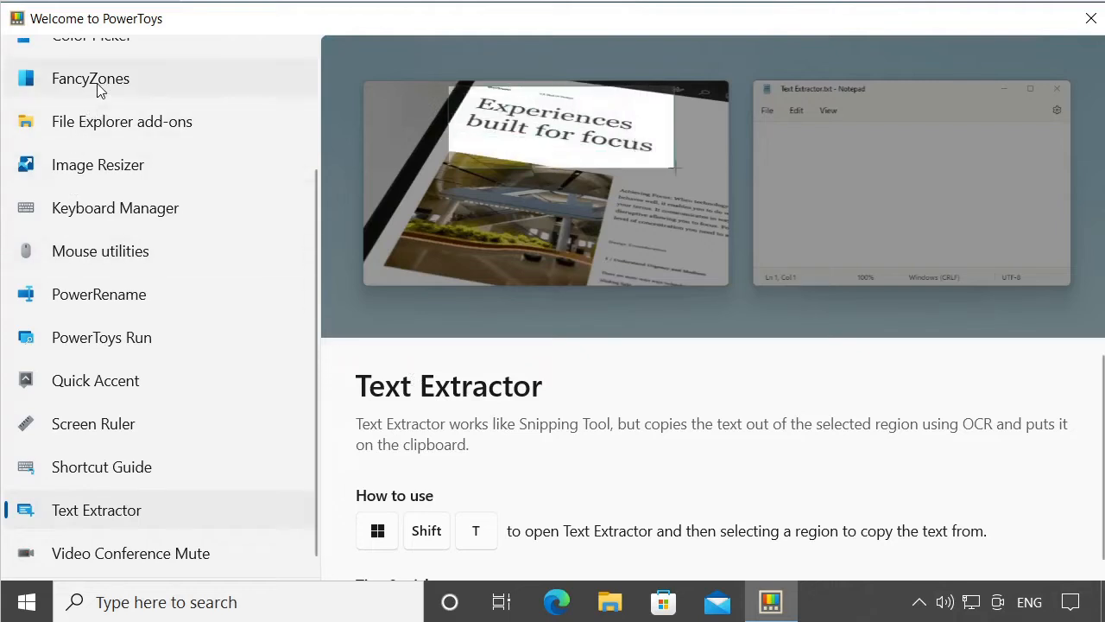
pyautogui.click(90, 77)
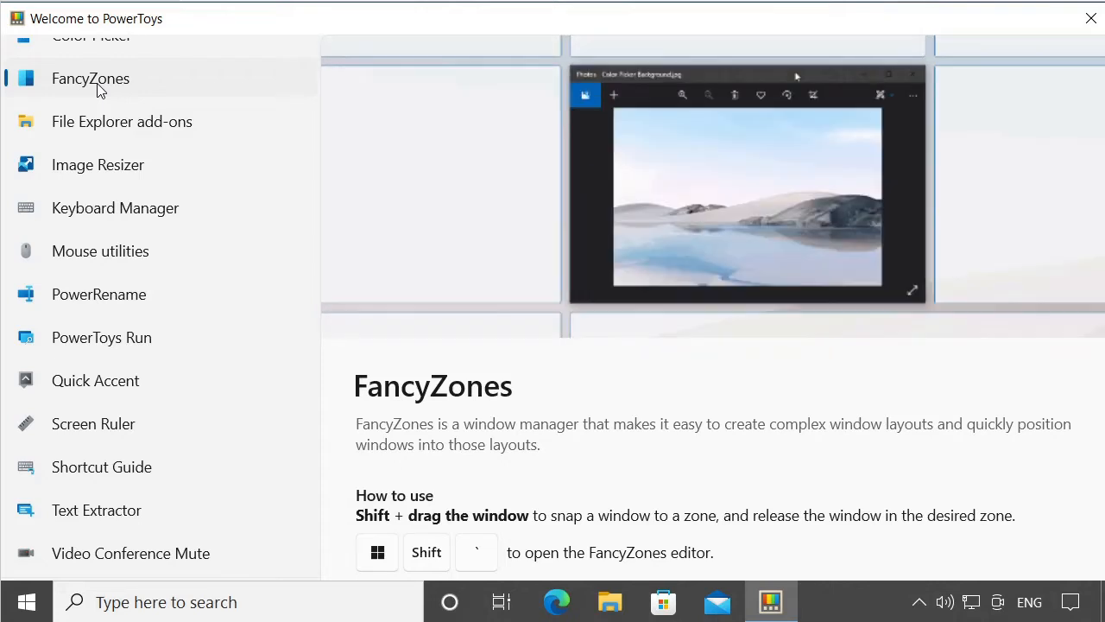
pyautogui.click(97, 164)
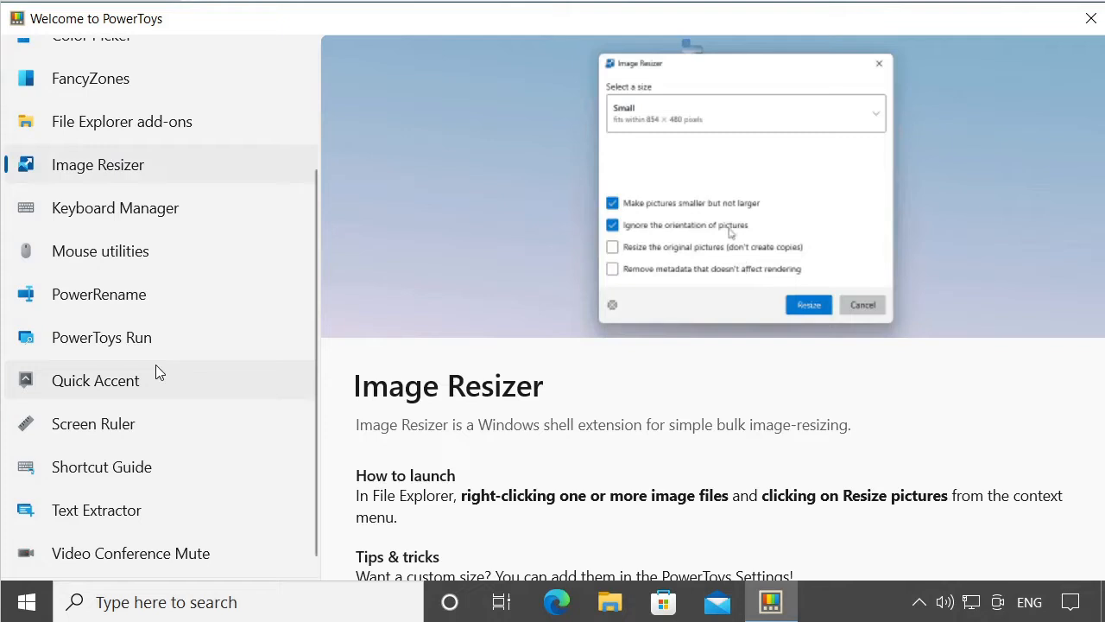
pyautogui.click(99, 294)
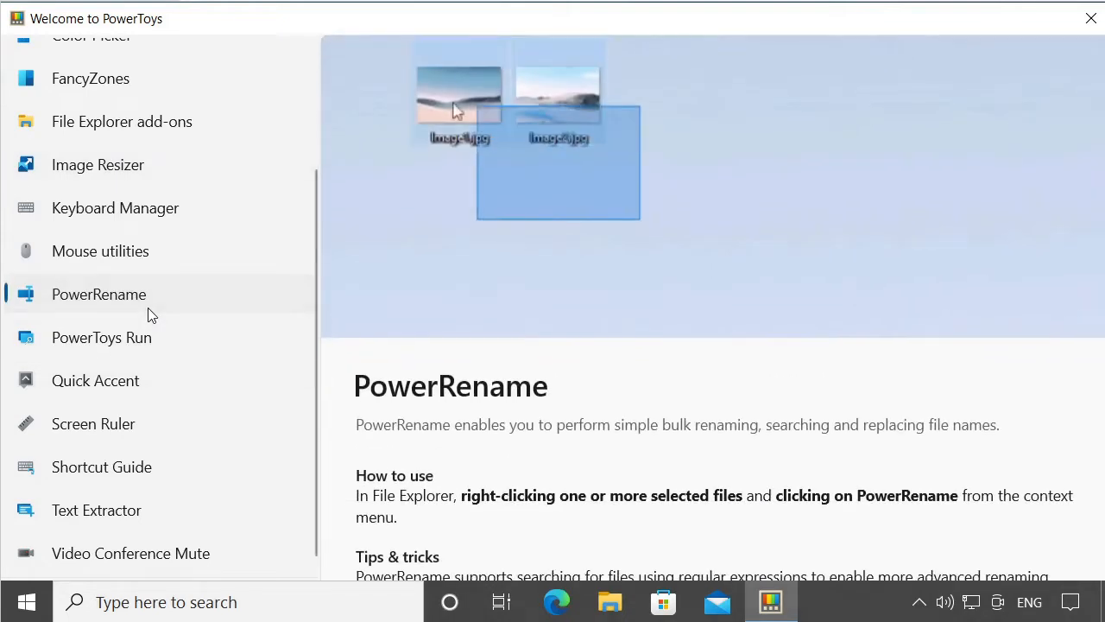
# Bring up an OCR sample text page in Edge ready for Text Extractor capture
pyautogui.rightClick(457, 107)
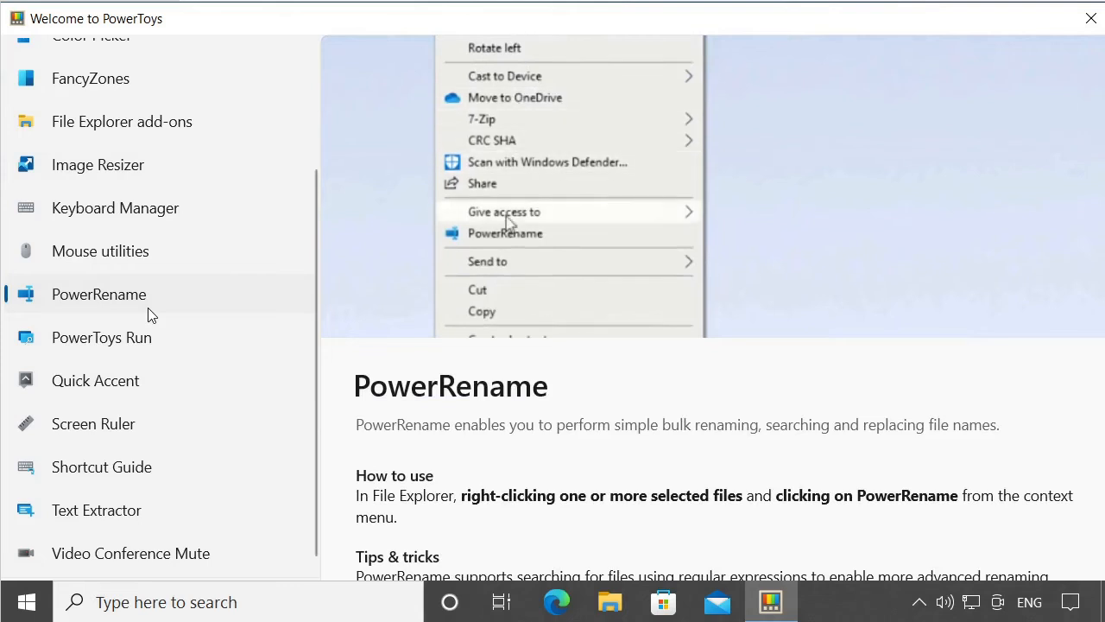
pyautogui.click(504, 233)
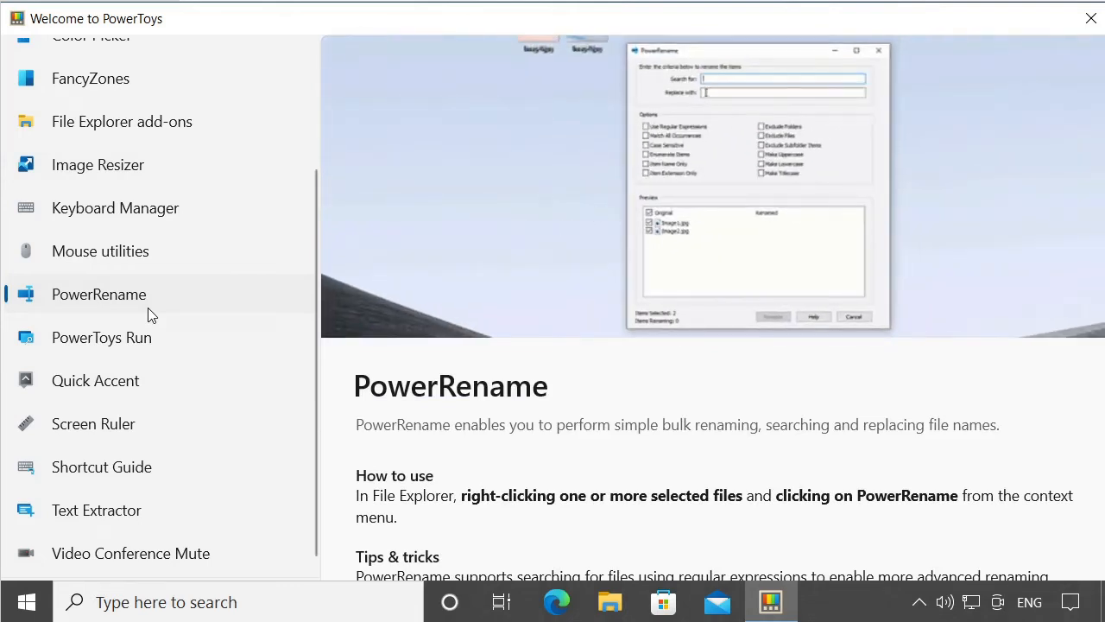
pyautogui.write('Imag')
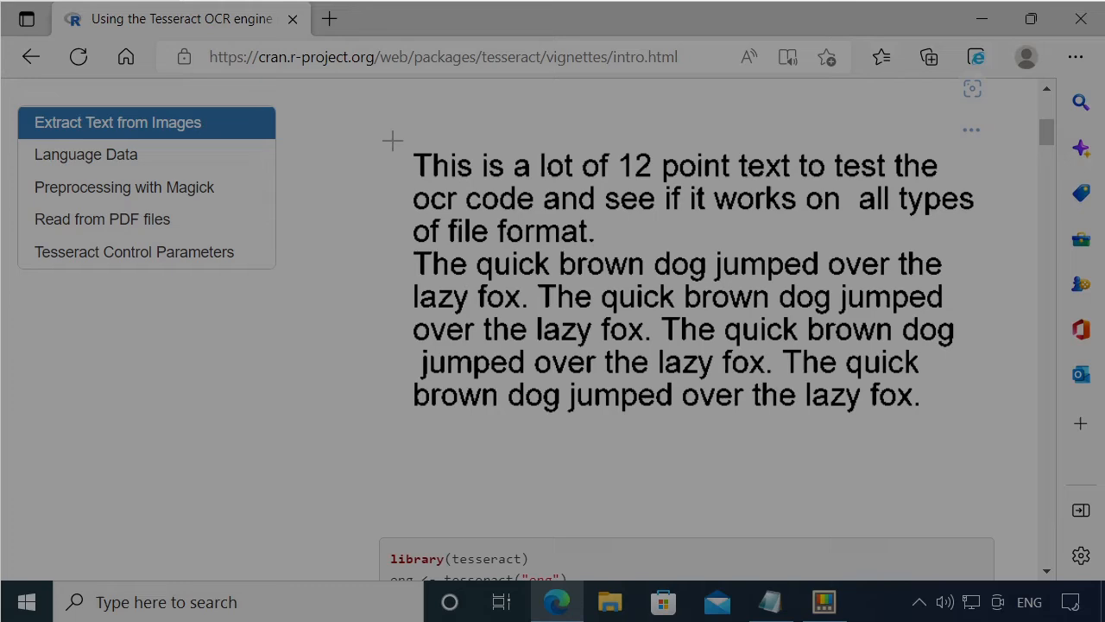
# Extract the sample paragraph image's text with Text Extractor and paste it into Notepad
pyautogui.moveTo(390, 138); pyautogui.dragTo(984, 435)
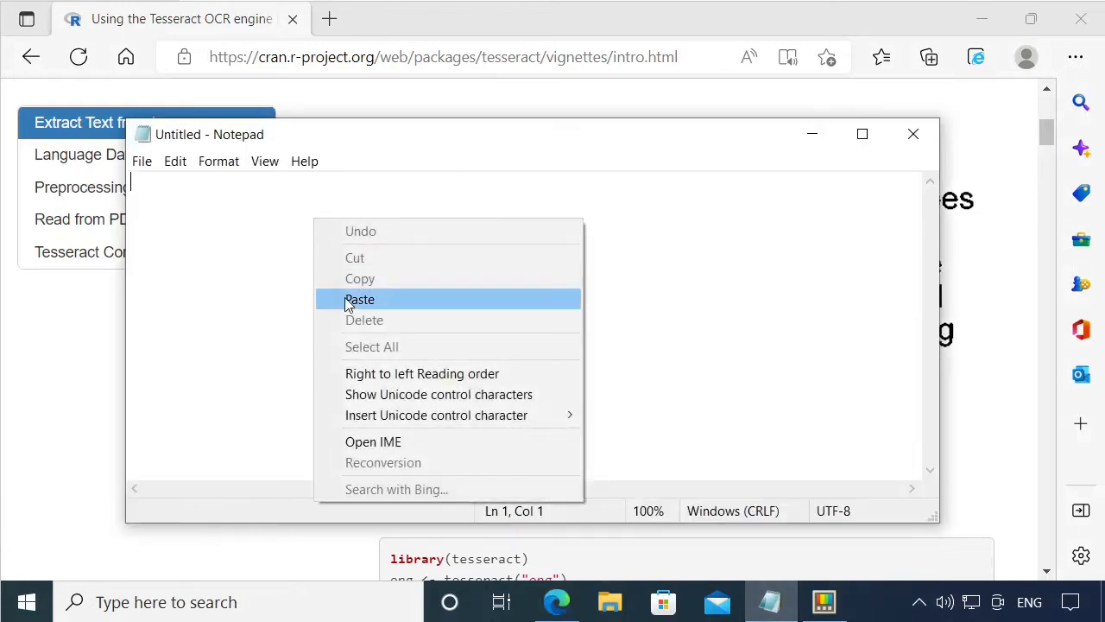
pyautogui.click(359, 299)
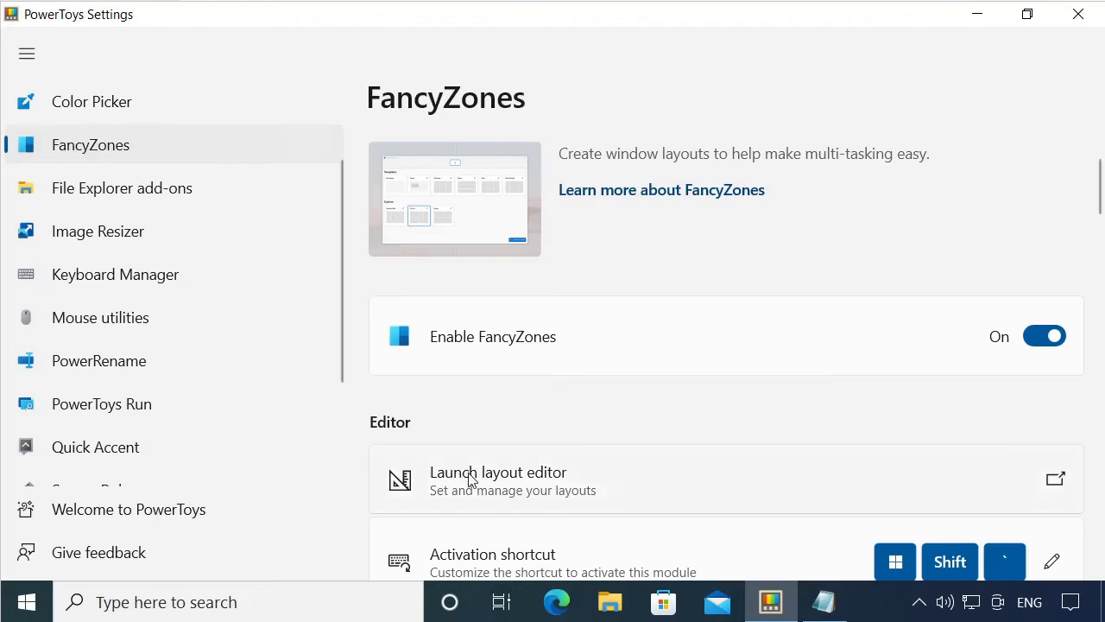
# Make Priority Grid the active FancyZones layout, close the editor and minimize Settings
pyautogui.click(497, 471)
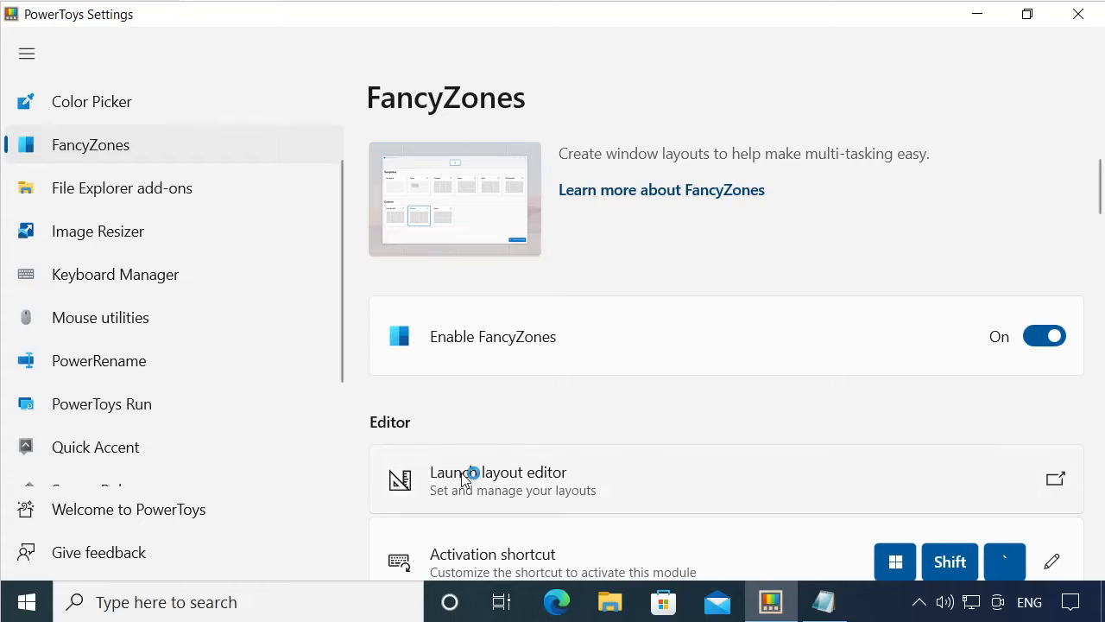
pyautogui.click(497, 480)
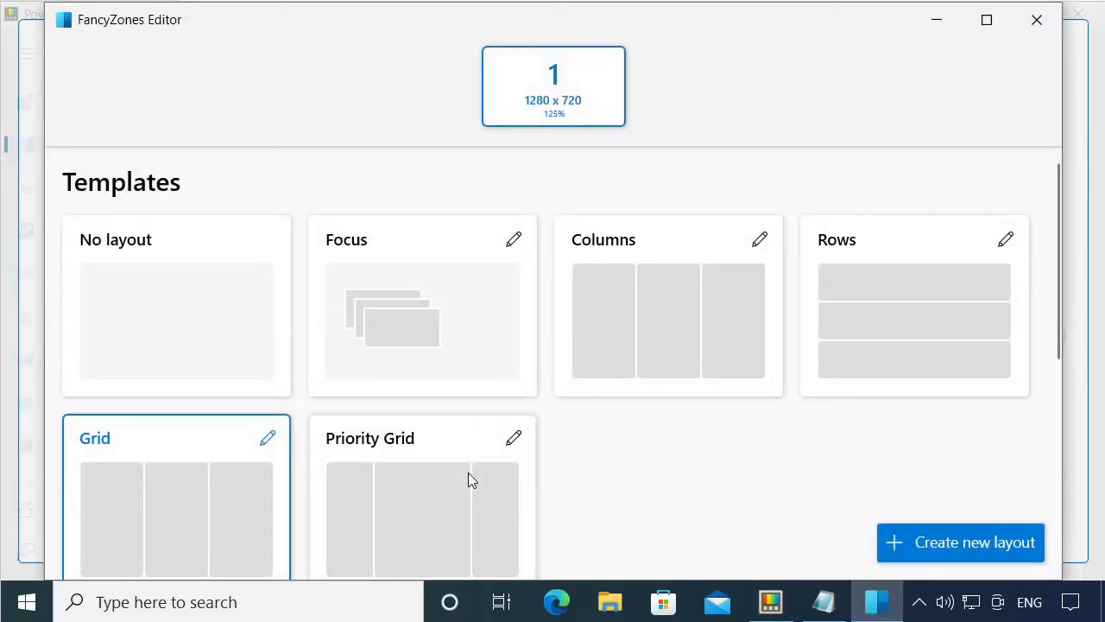
pyautogui.click(421, 501)
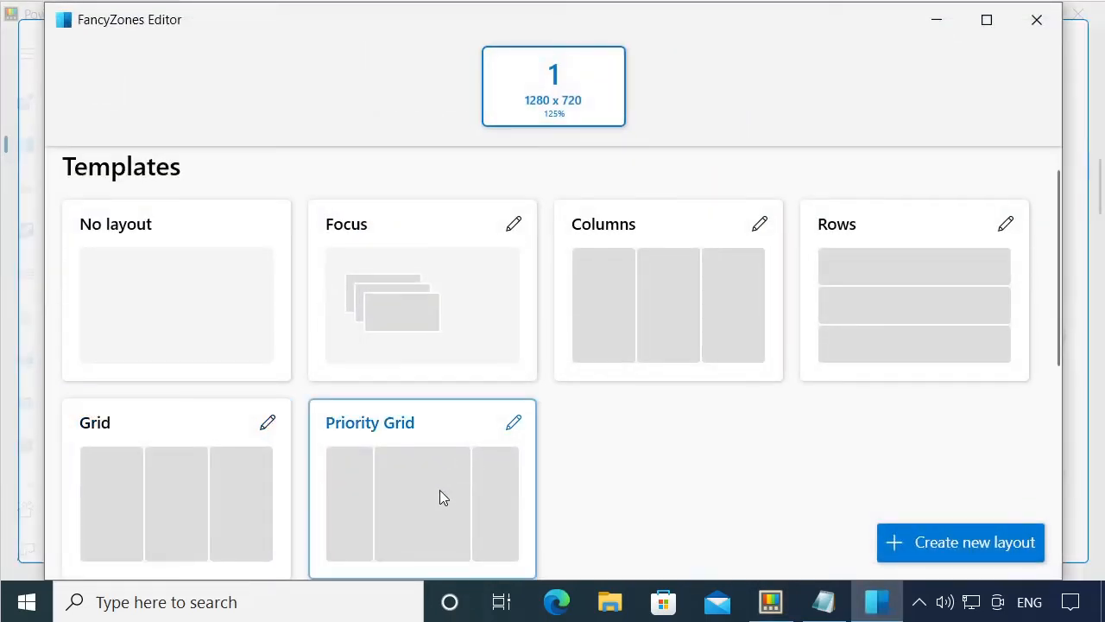
pyautogui.moveTo(1036, 19)
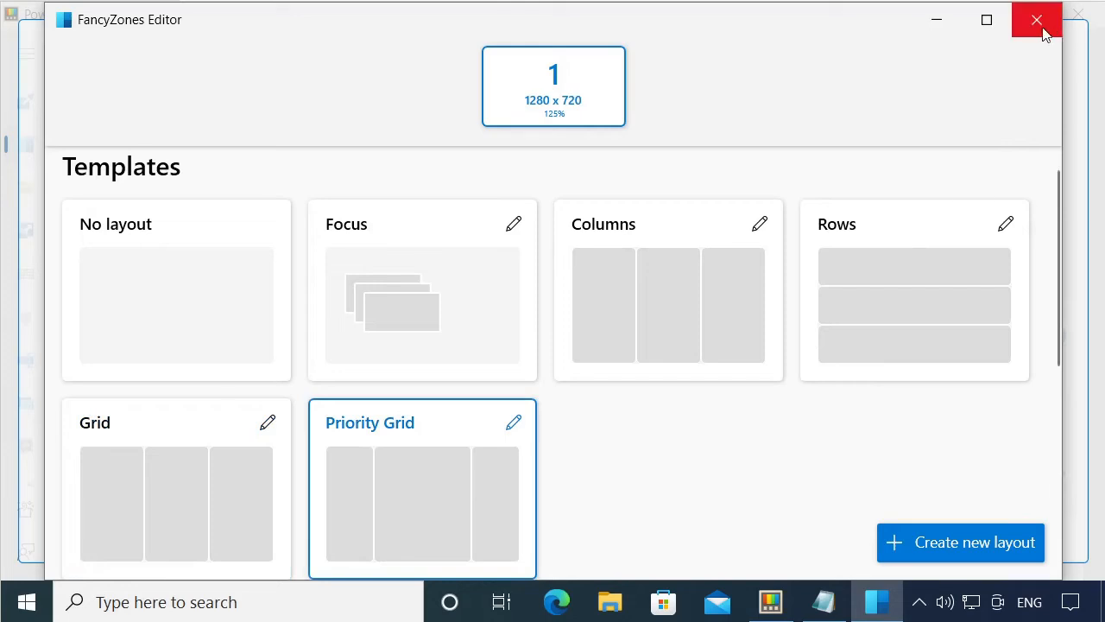
pyautogui.click(1036, 19)
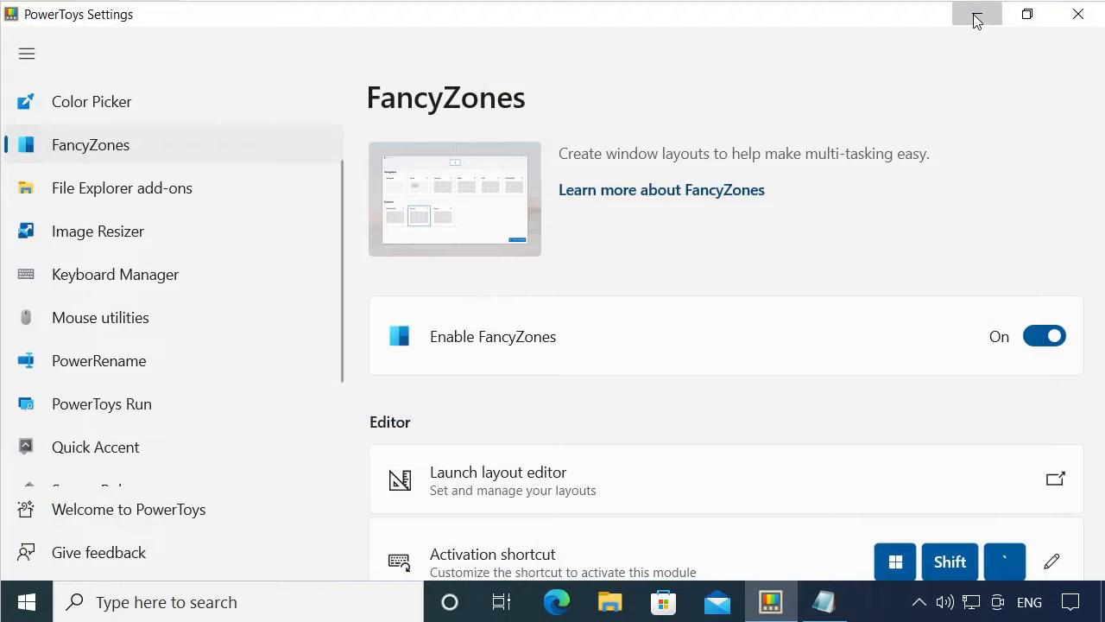
pyautogui.click(977, 13)
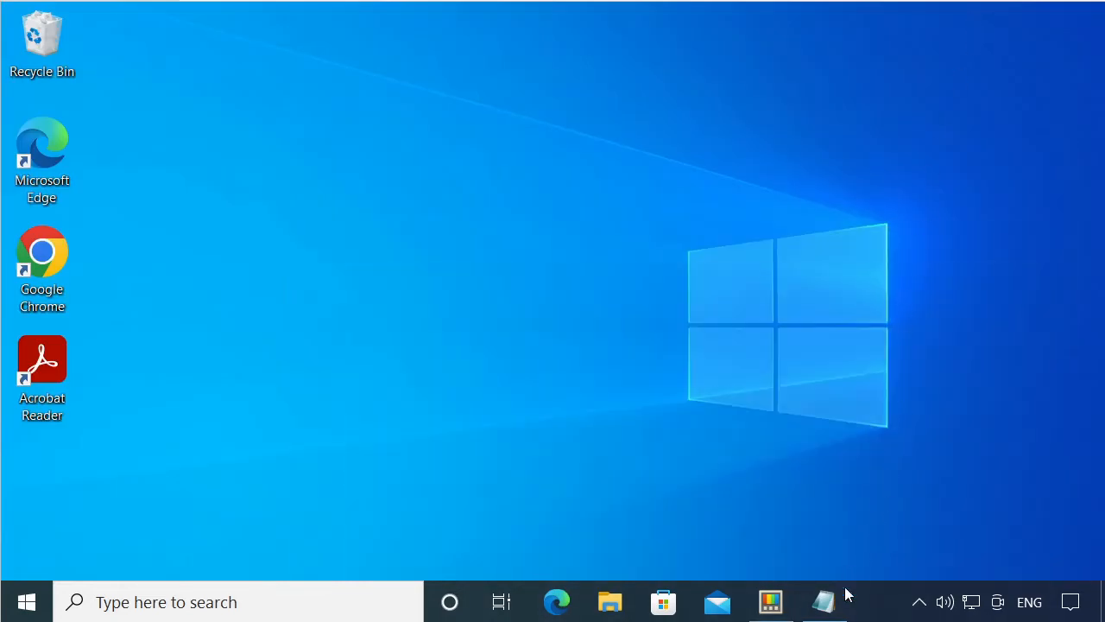
# Drag a Notepad window into one of the three Priority Grid zones
pyautogui.click(822, 601)
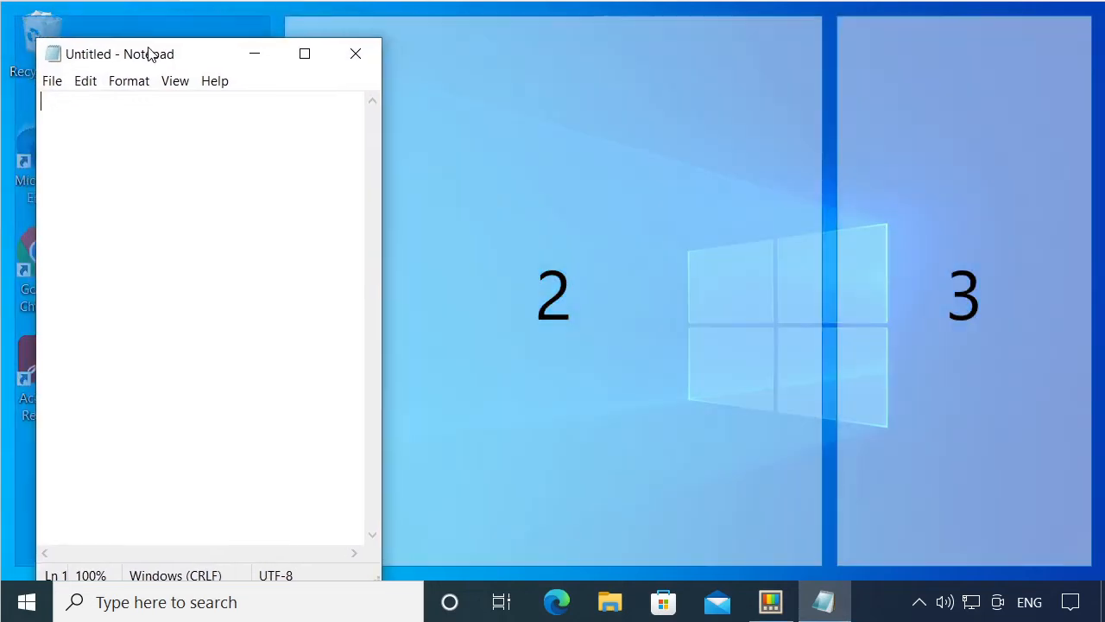
pyautogui.moveTo(119, 54); pyautogui.dragTo(466, 373)
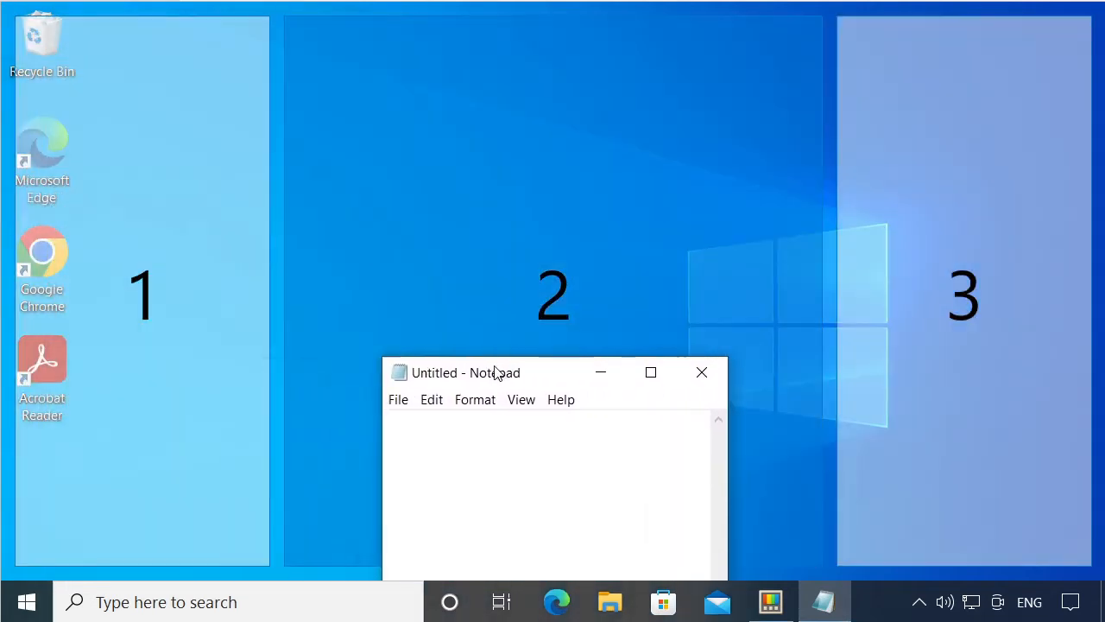
pyautogui.moveTo(497, 373); pyautogui.dragTo(837, 368)
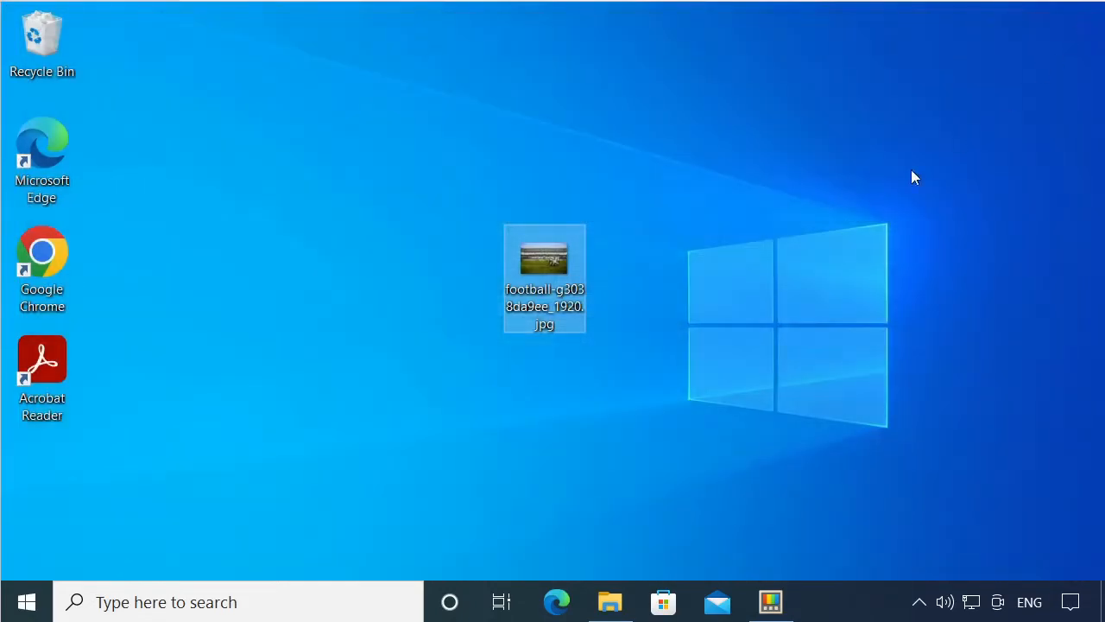
# Create a Small-size copy of the football photo with Image Resizer, then open the test folder
pyautogui.rightClick(544, 276)
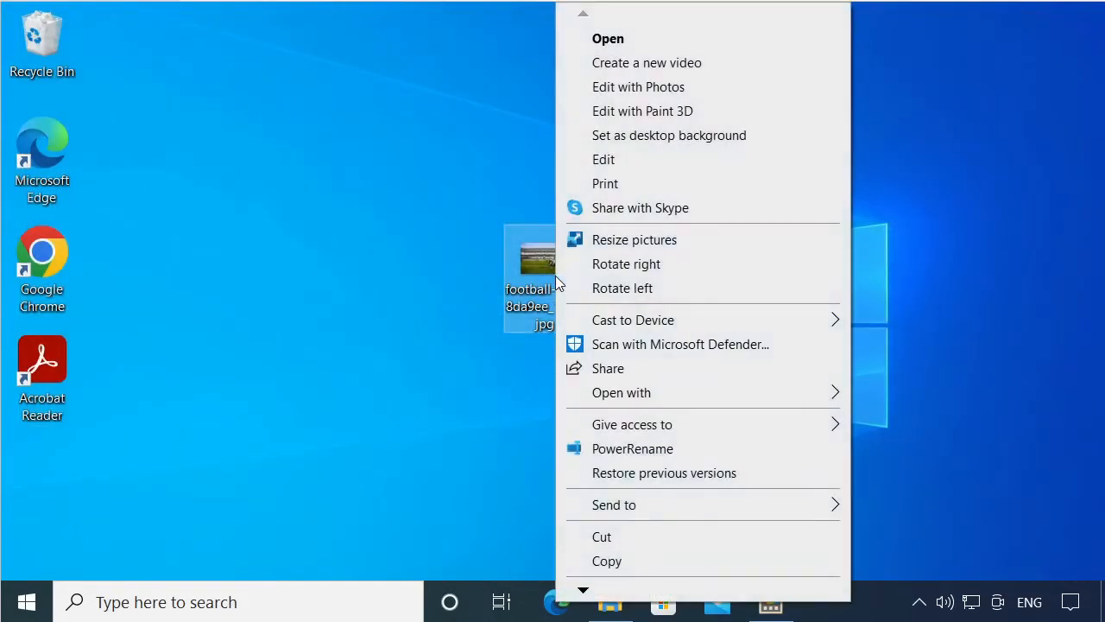
pyautogui.click(604, 249)
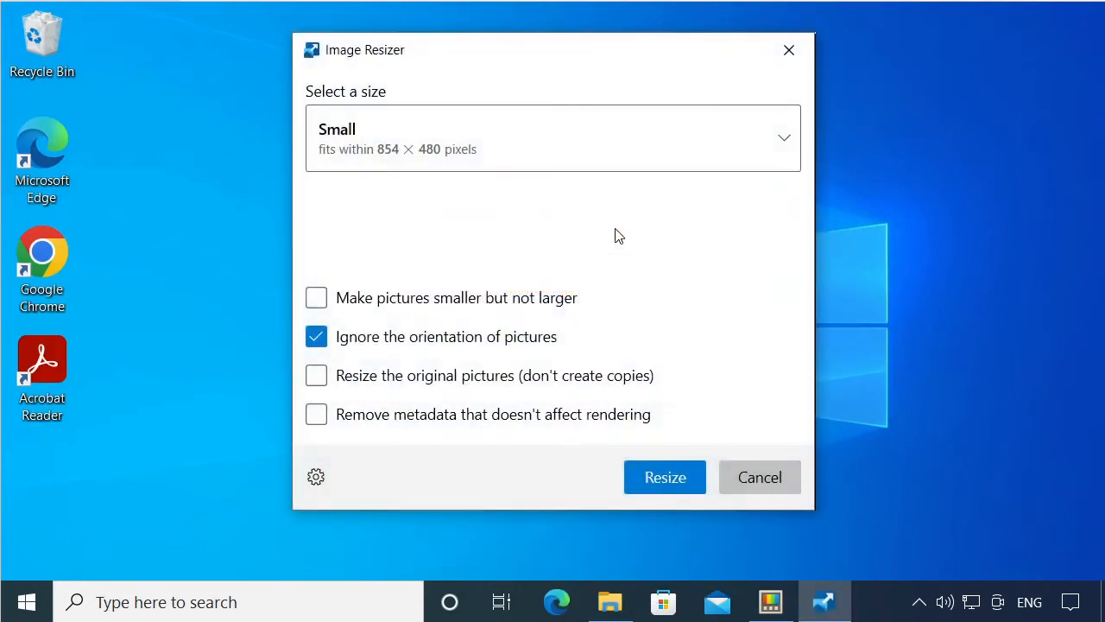
pyautogui.click(552, 139)
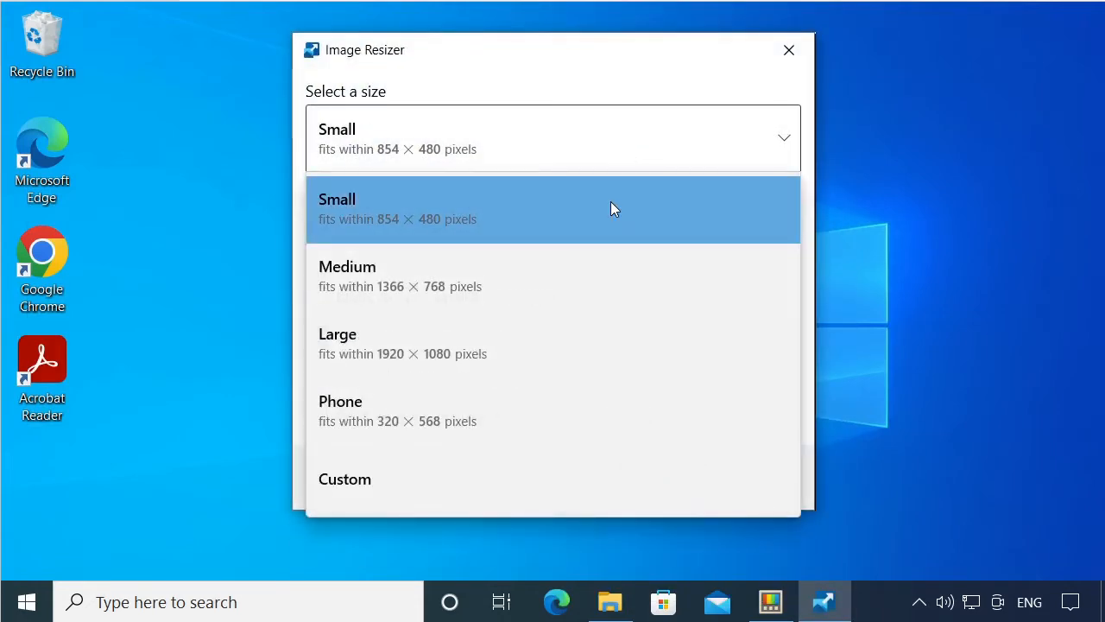
pyautogui.click(552, 209)
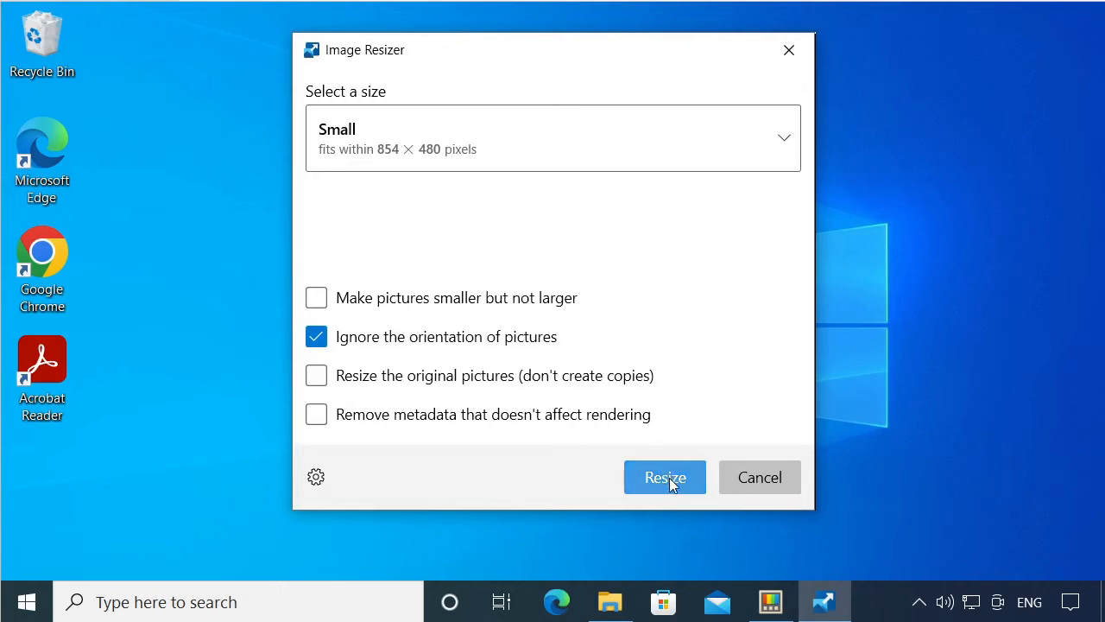
pyautogui.click(665, 477)
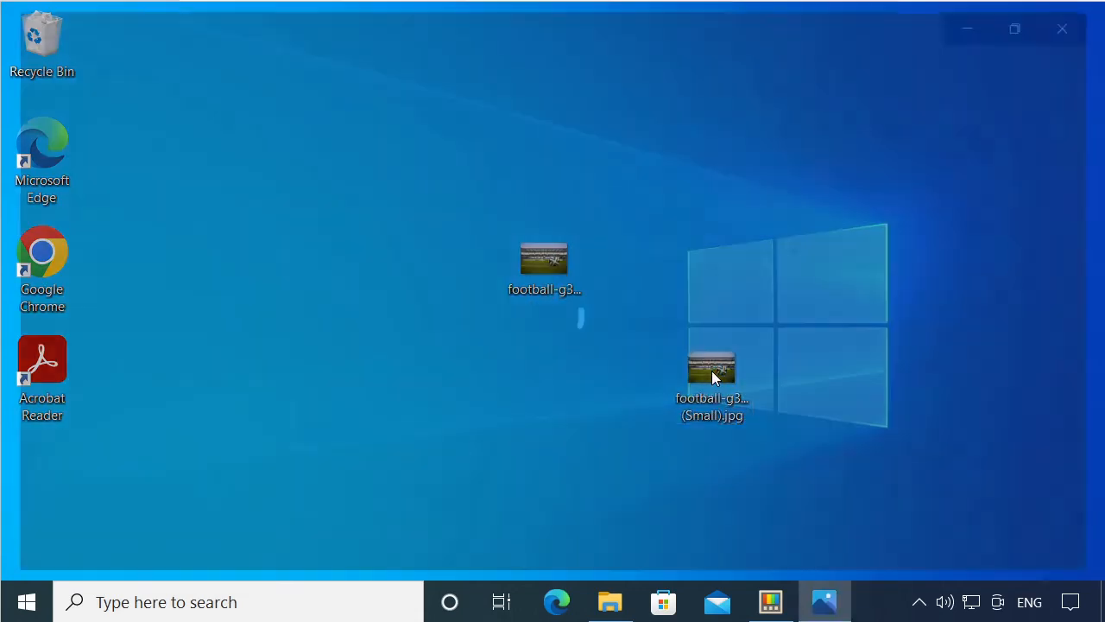
pyautogui.click(610, 601)
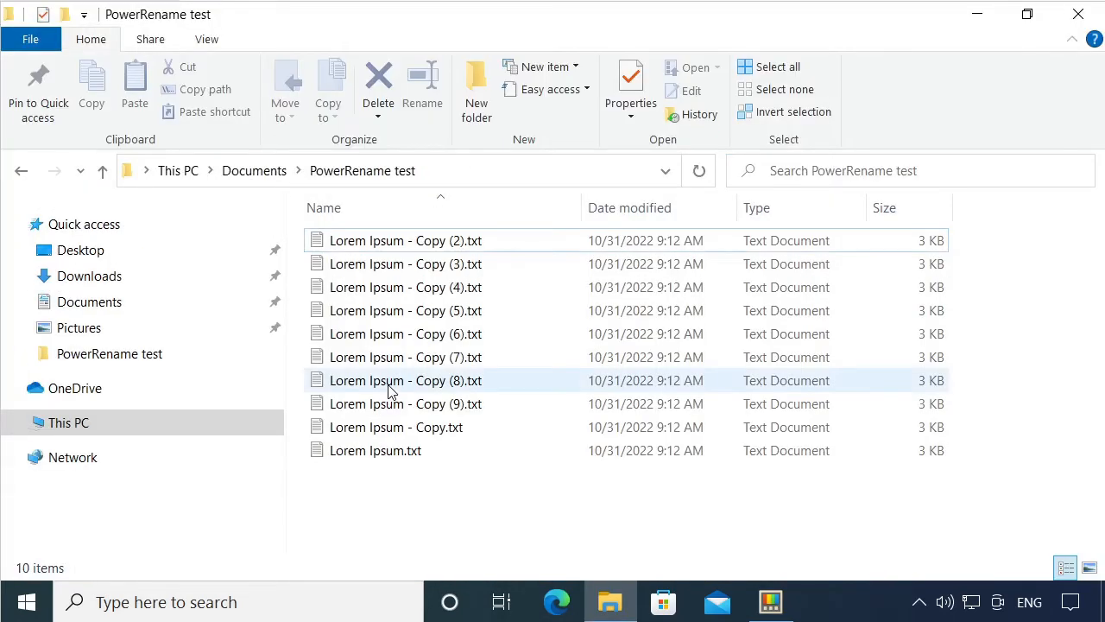
pyautogui.moveTo(397, 426)
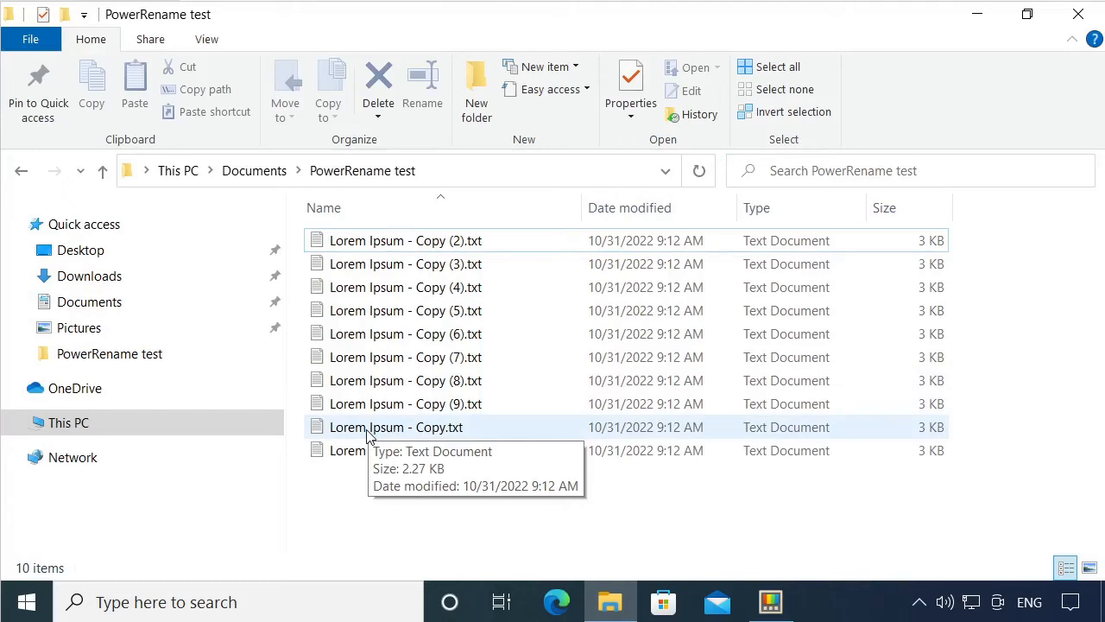
# Select all ten Lorem Ipsum files and load them into PowerRename
pyautogui.press('ctrl+a')
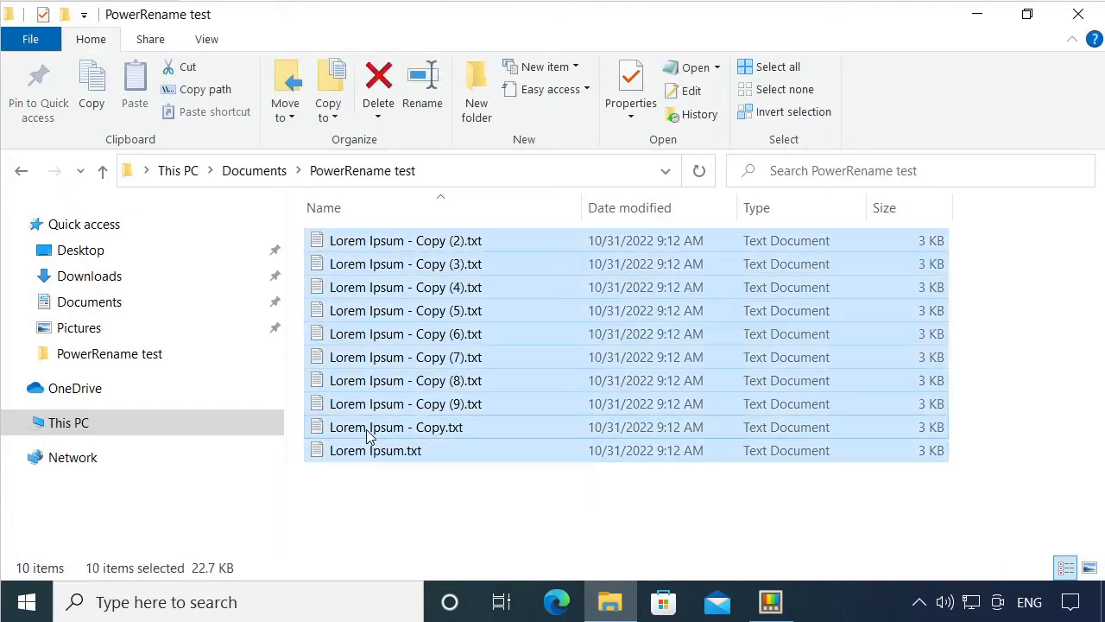
pyautogui.rightClick(397, 427)
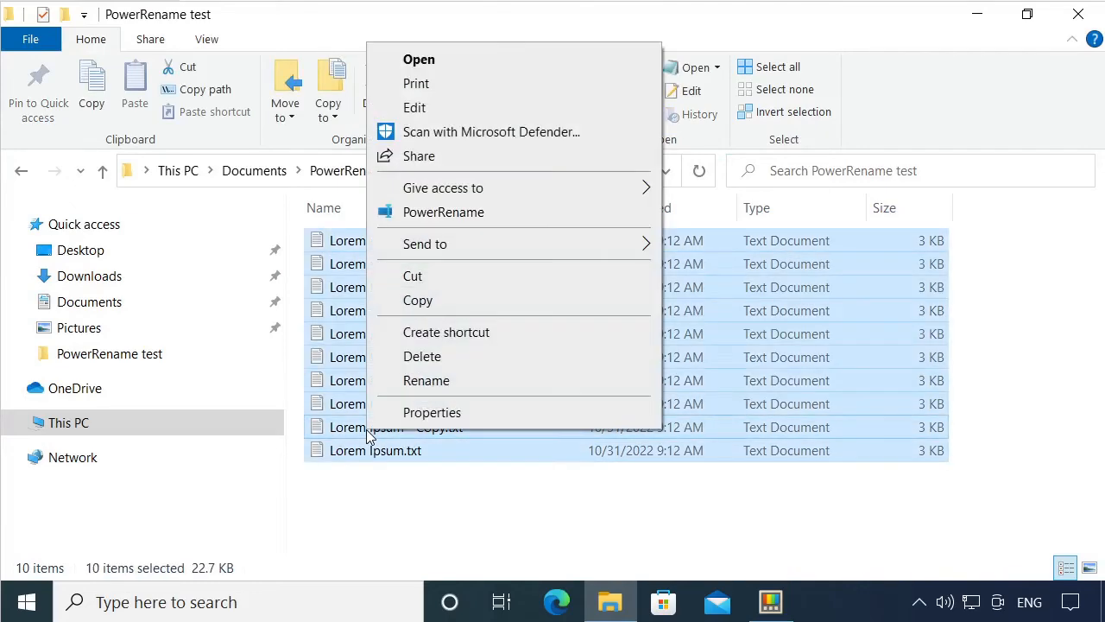
pyautogui.click(444, 213)
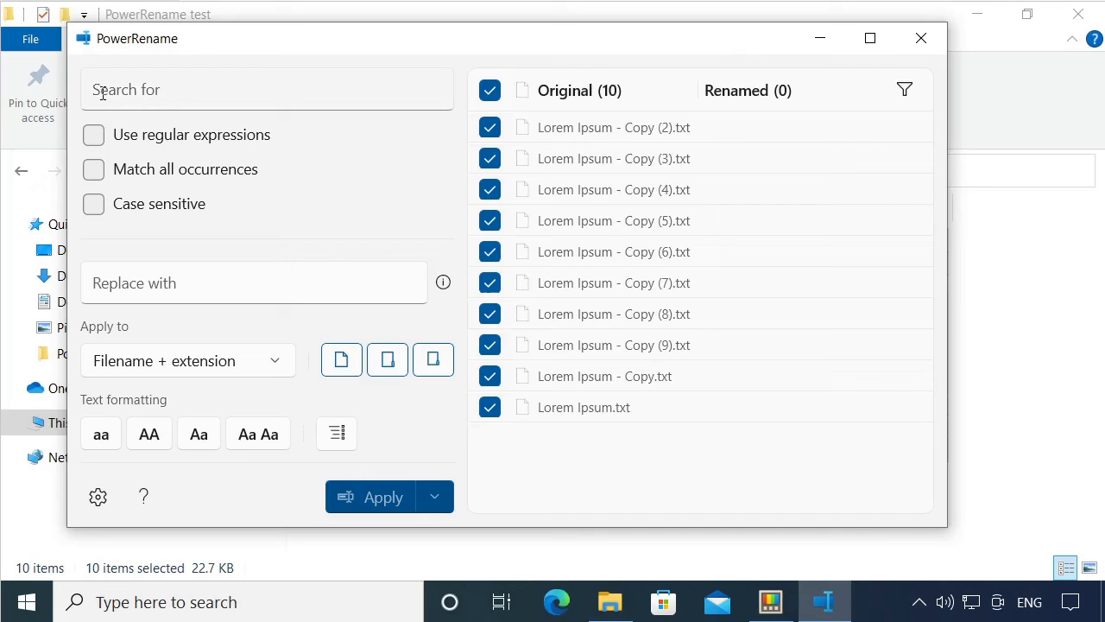
# Replace 'Copy' with 'New' in the nine selected file names via PowerRename
pyautogui.write('Copy')
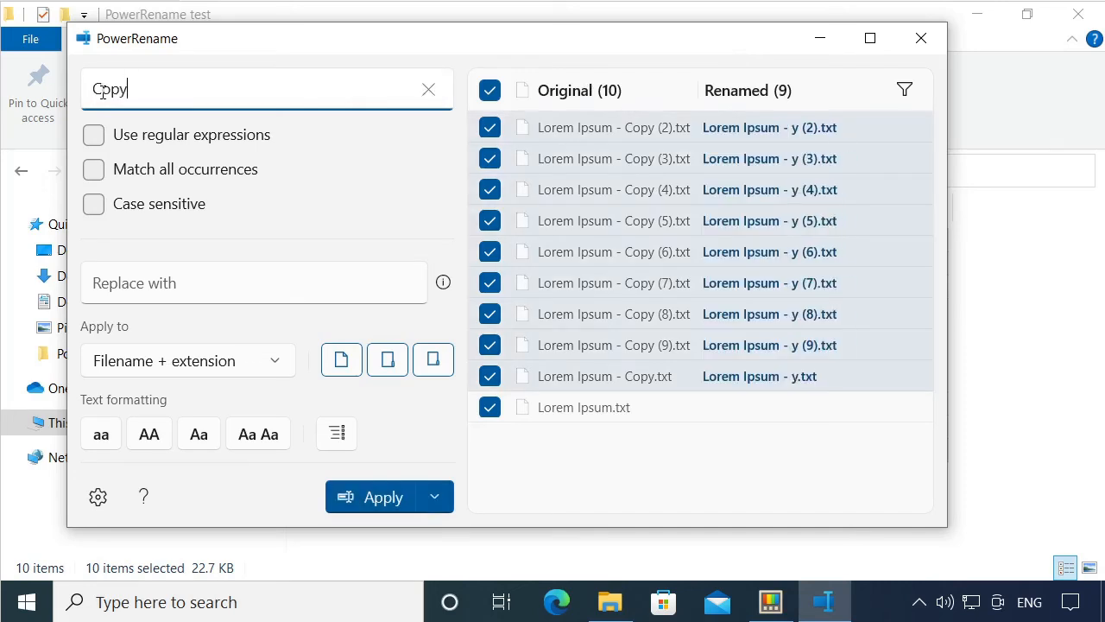
pyautogui.write('N')
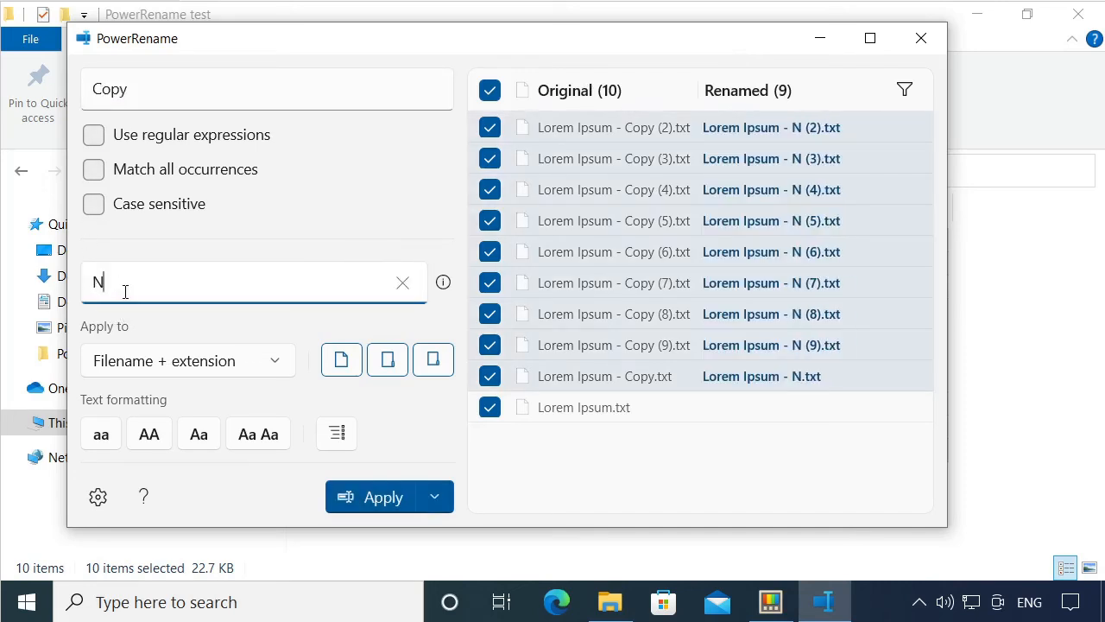
pyautogui.write('ew')
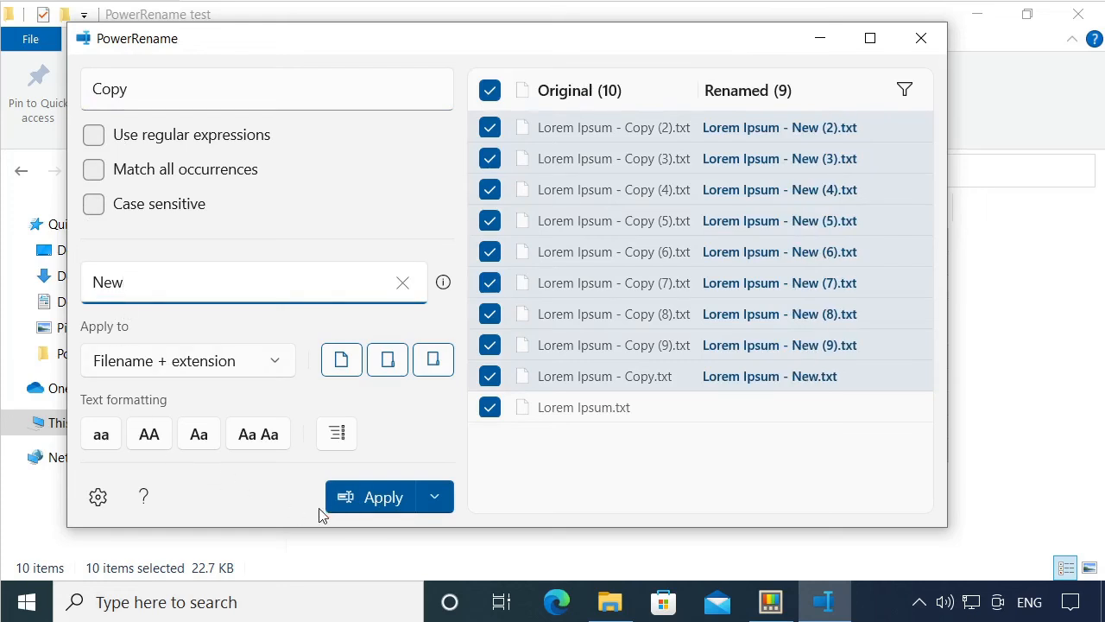
pyautogui.click(383, 497)
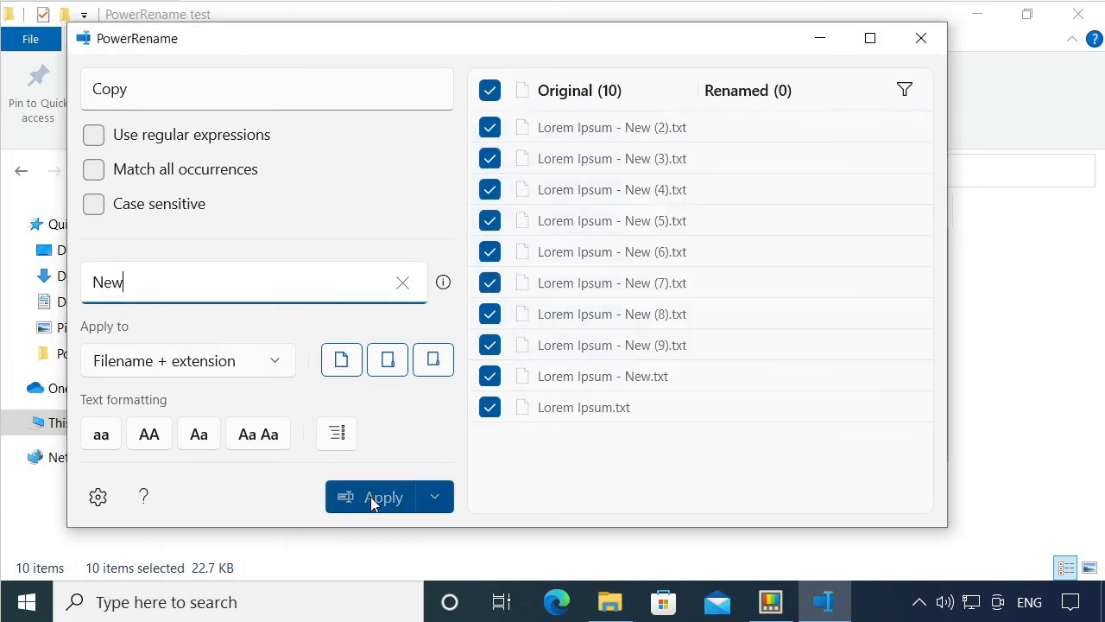
pyautogui.moveTo(913, 134)
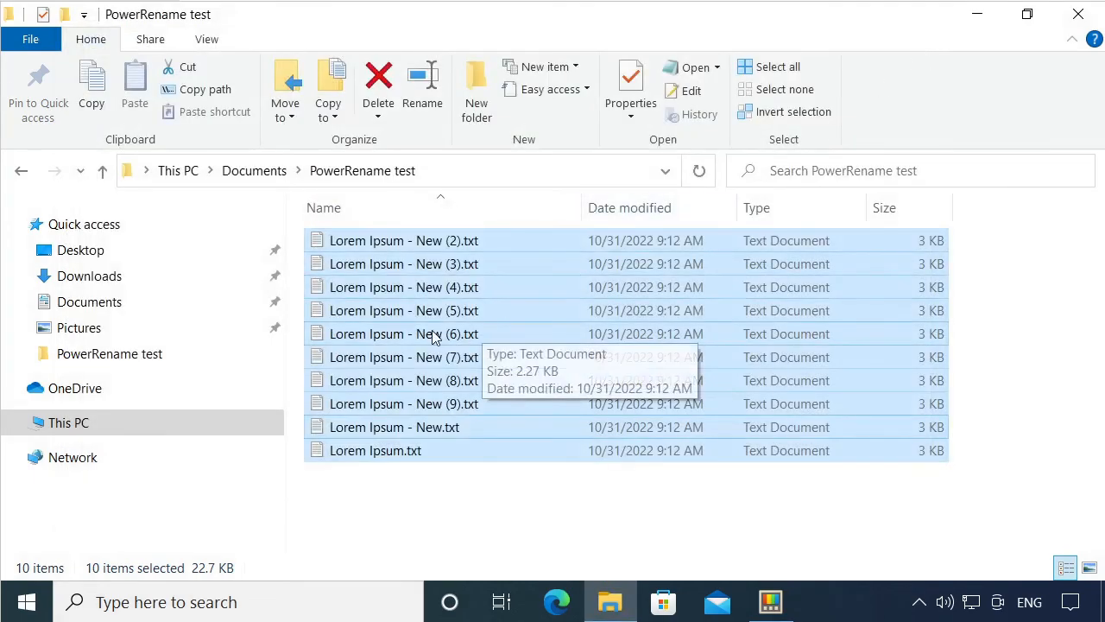
# Deselect the renamed files in Explorer and return to the PowerToys Welcome window
pyautogui.click(404, 334)
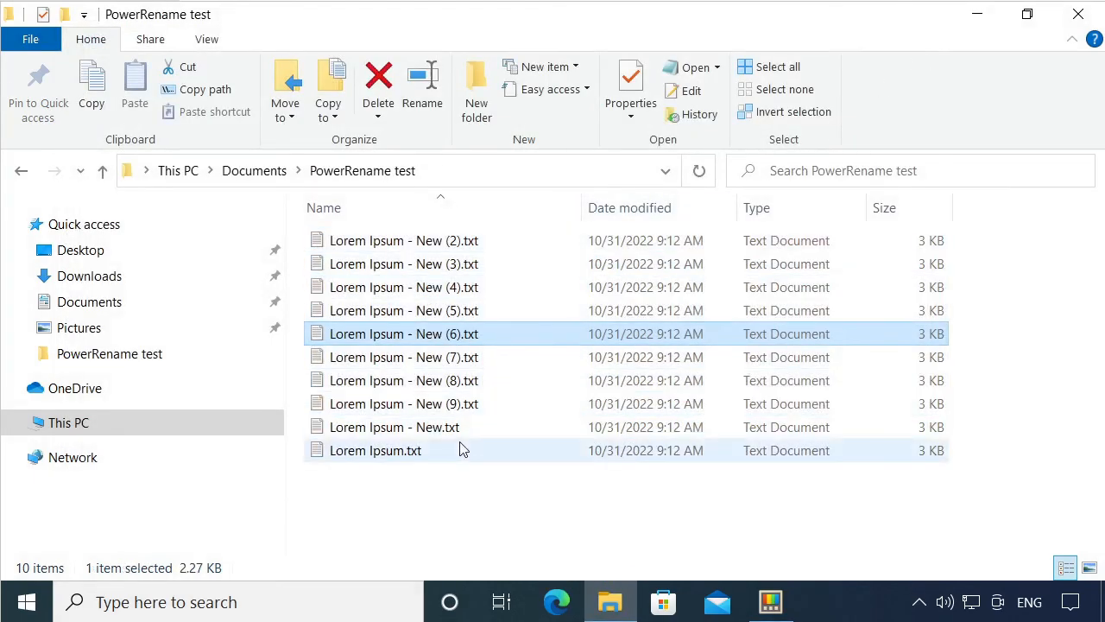
pyautogui.click(770, 601)
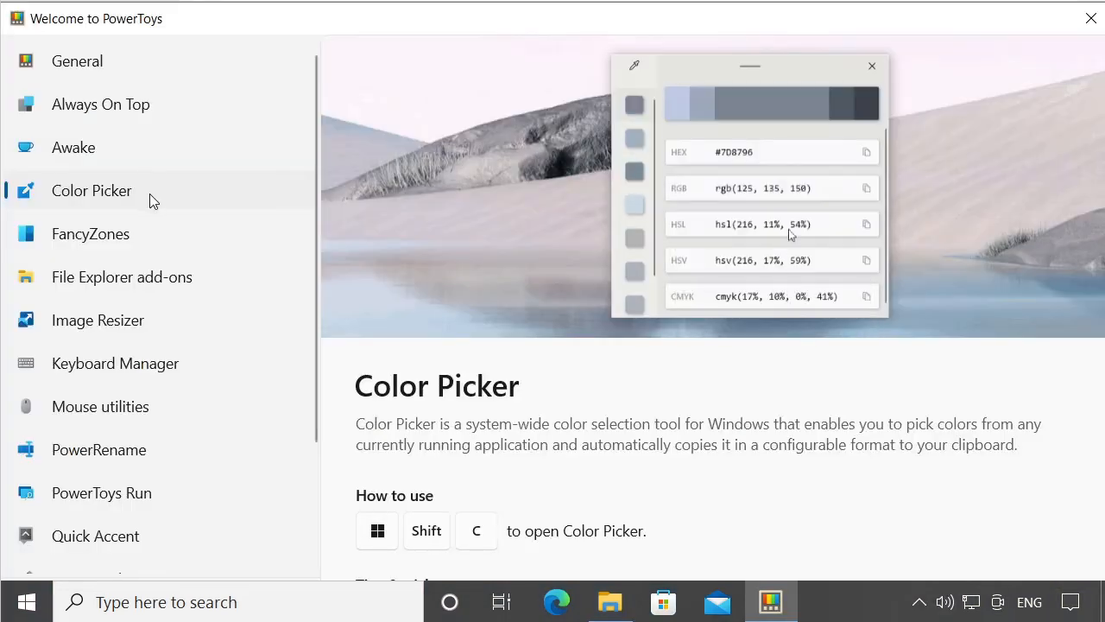
# Browse the welcome guide from Color Picker to the Keyboard Manager overview
pyautogui.click(867, 186)
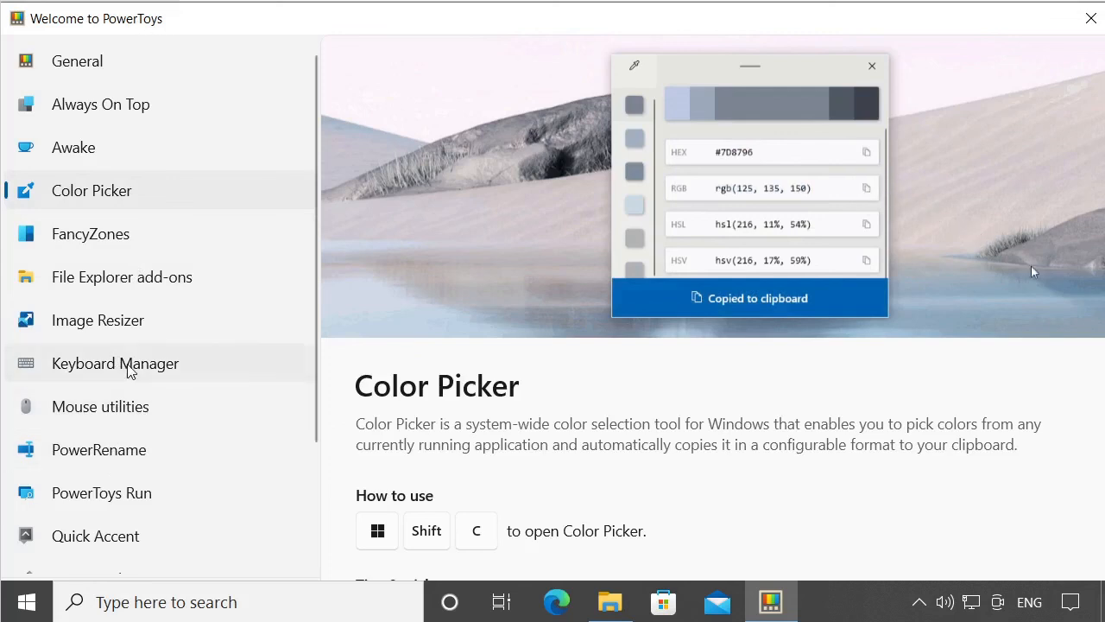
pyautogui.click(114, 362)
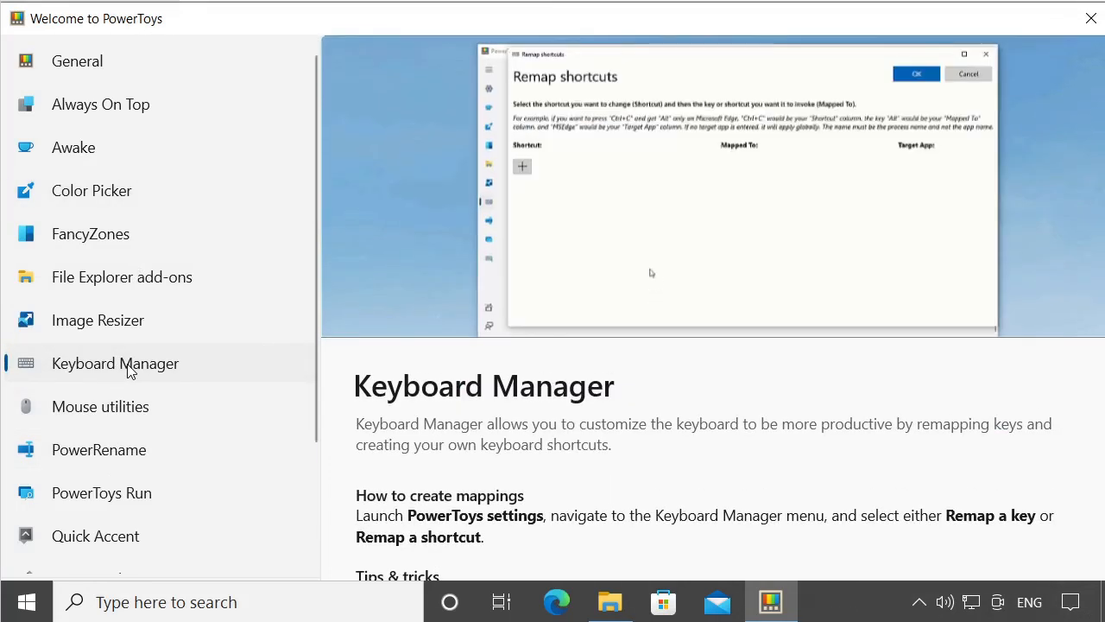
pyautogui.click(521, 166)
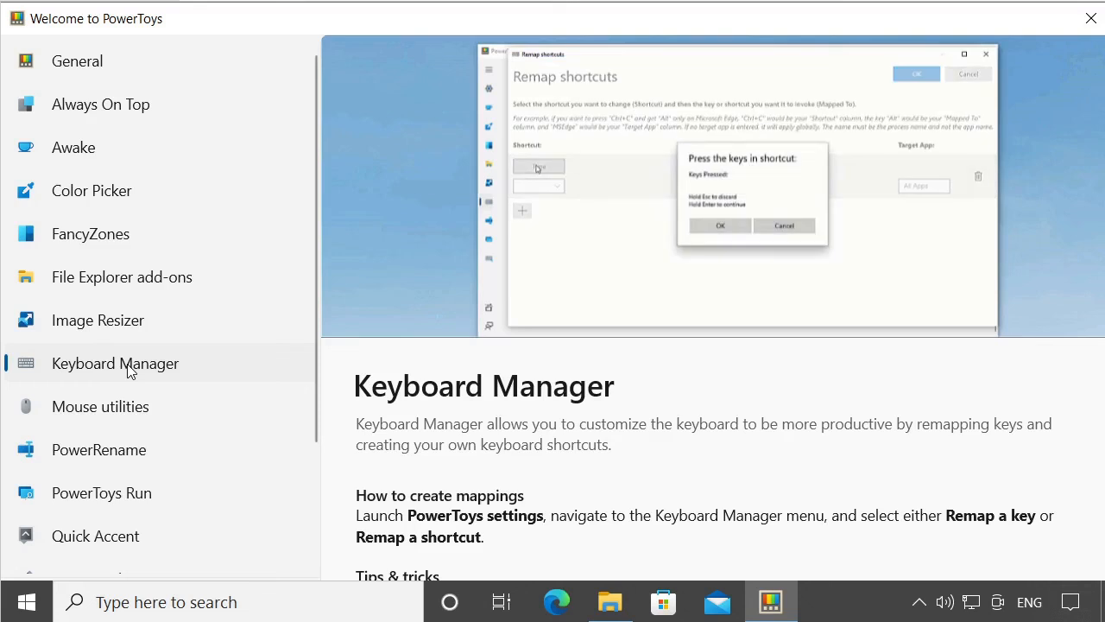